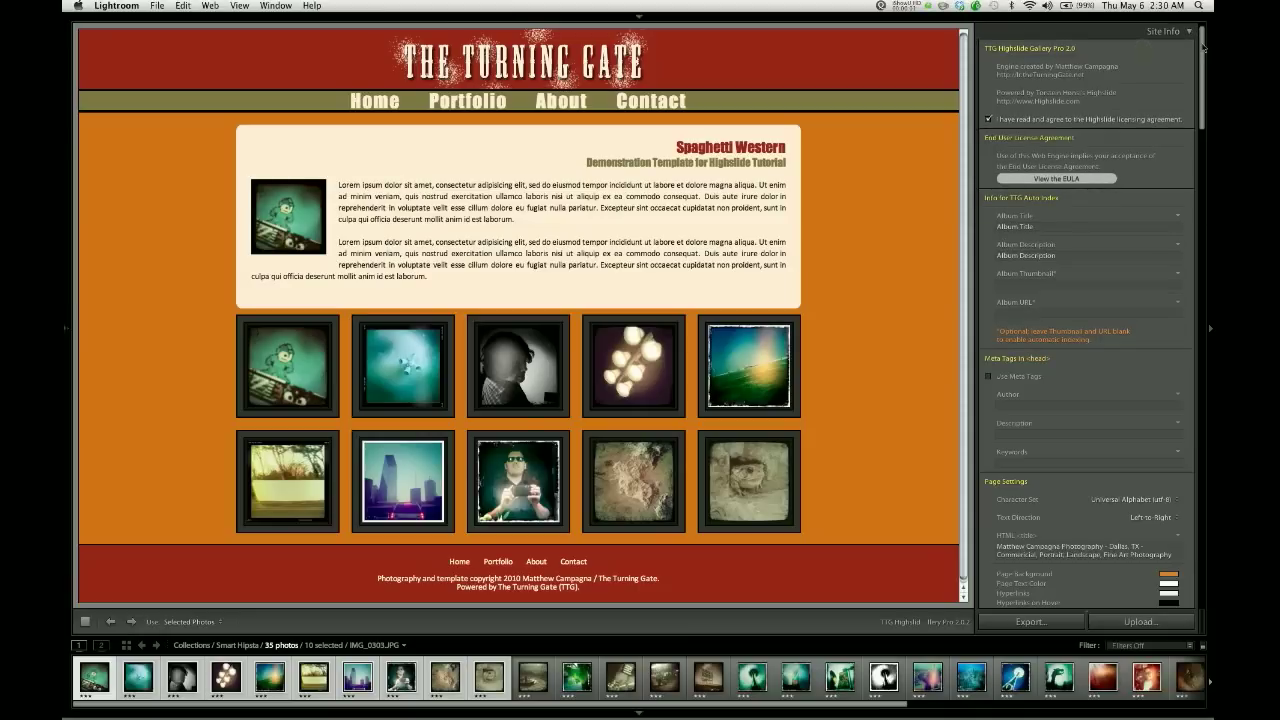
Turn off Display Gallery Description in Site Info so only the thumbnail grid shows.
scroll(down, 3)
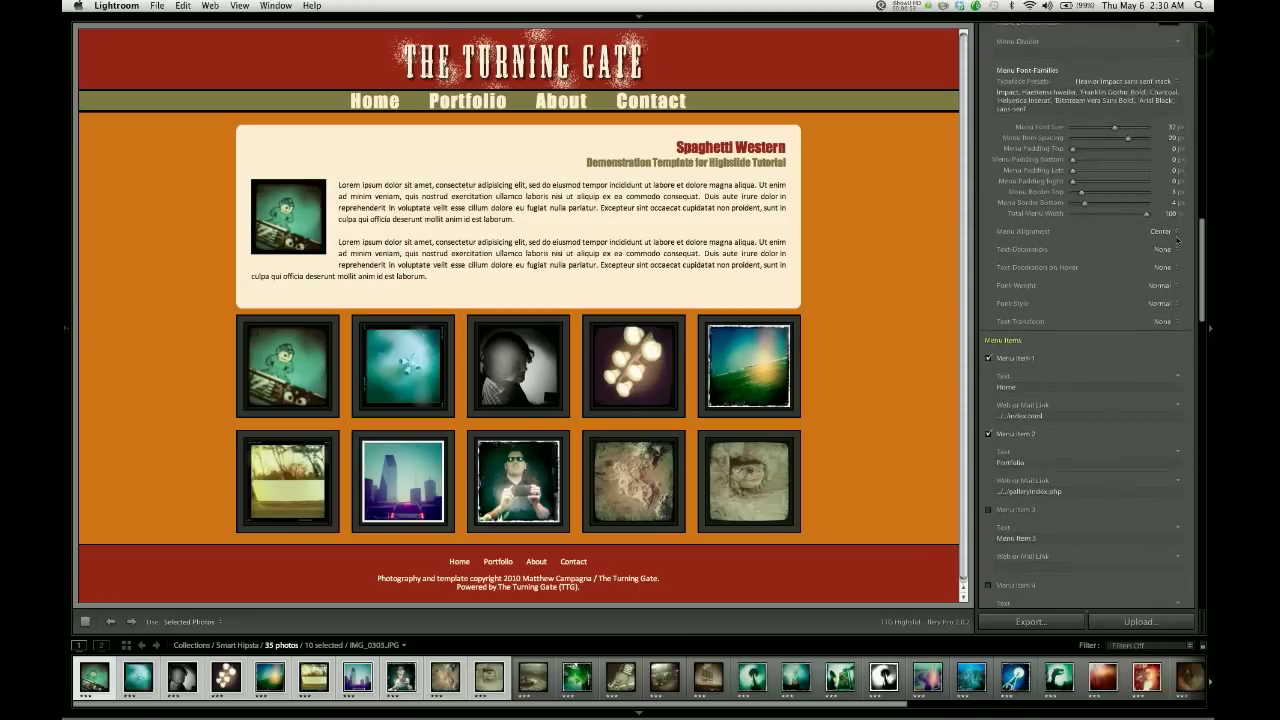
scroll(down, 3)
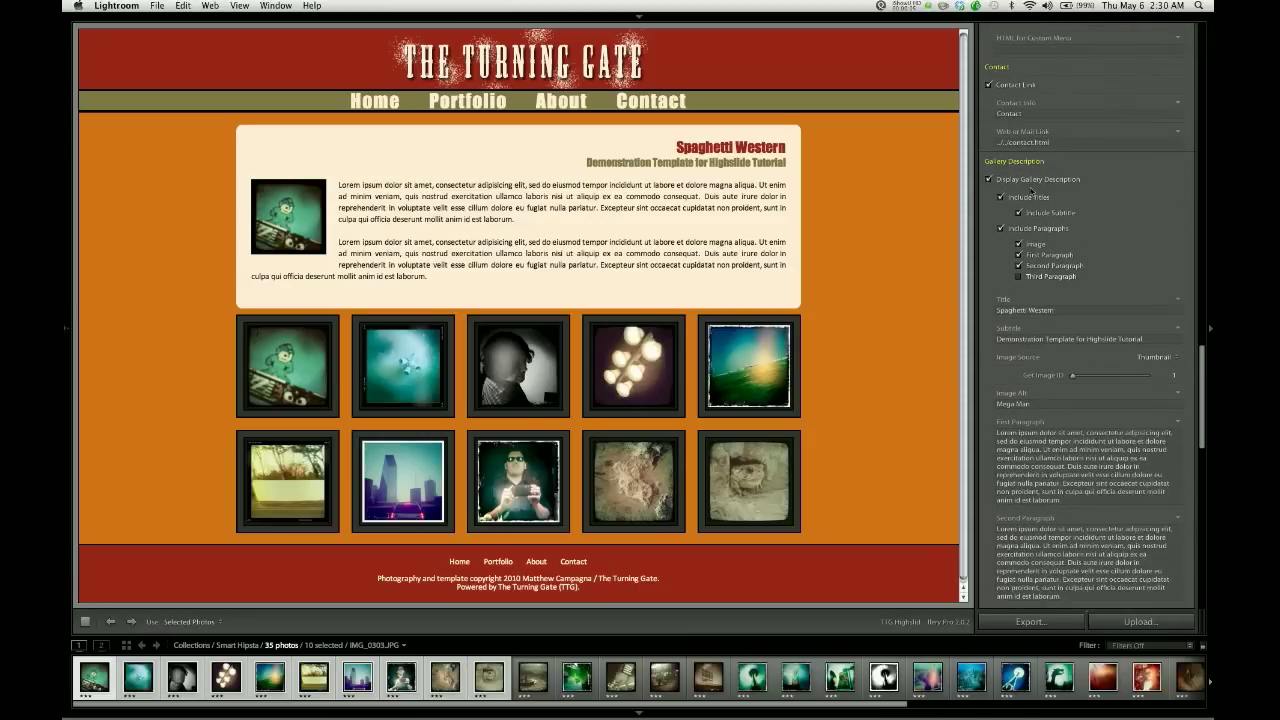
click(989, 179)
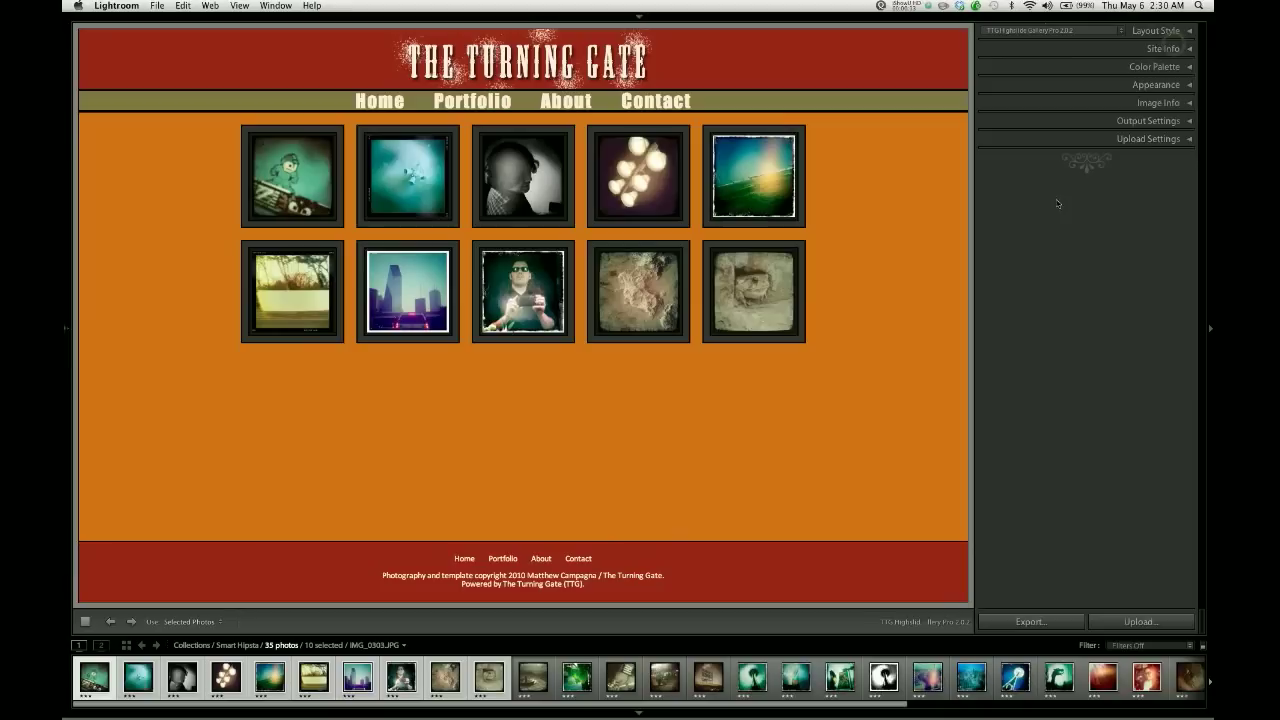
mouse_move(745, 240)
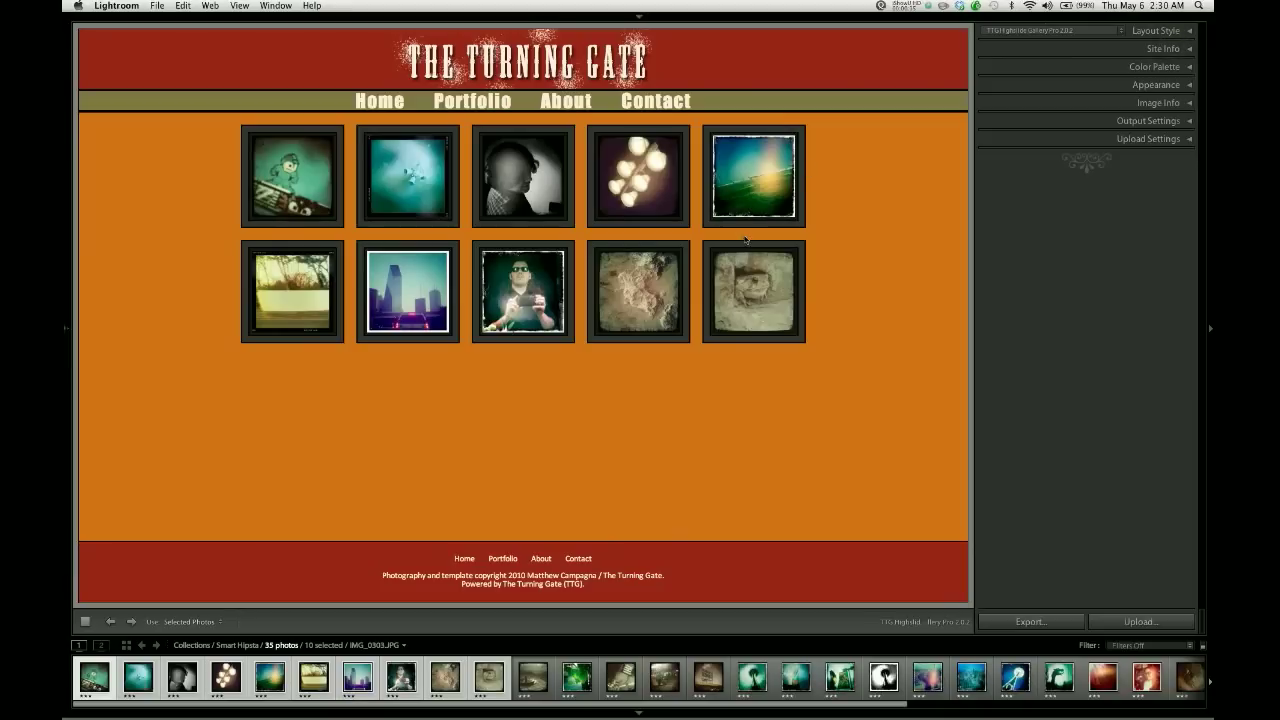
mouse_move(828, 128)
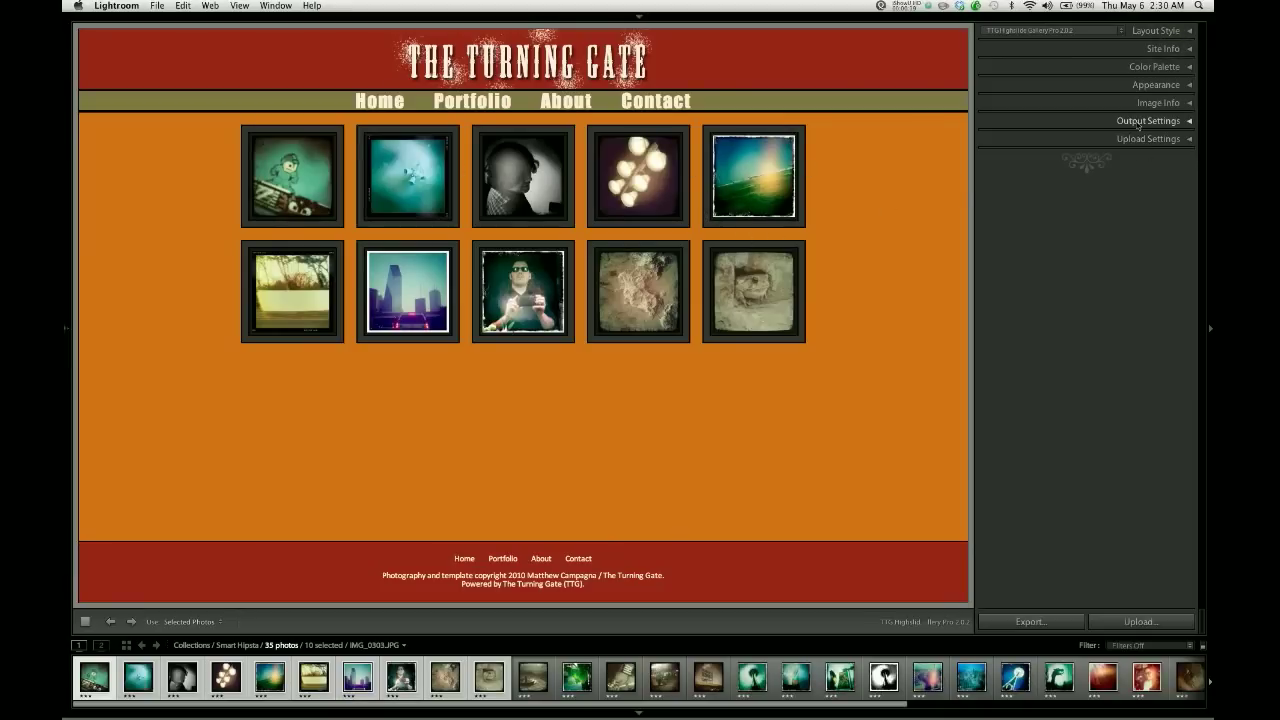
Expand the Appearance panel and set the grid back to 5 columns after previewing more.
click(1148, 120)
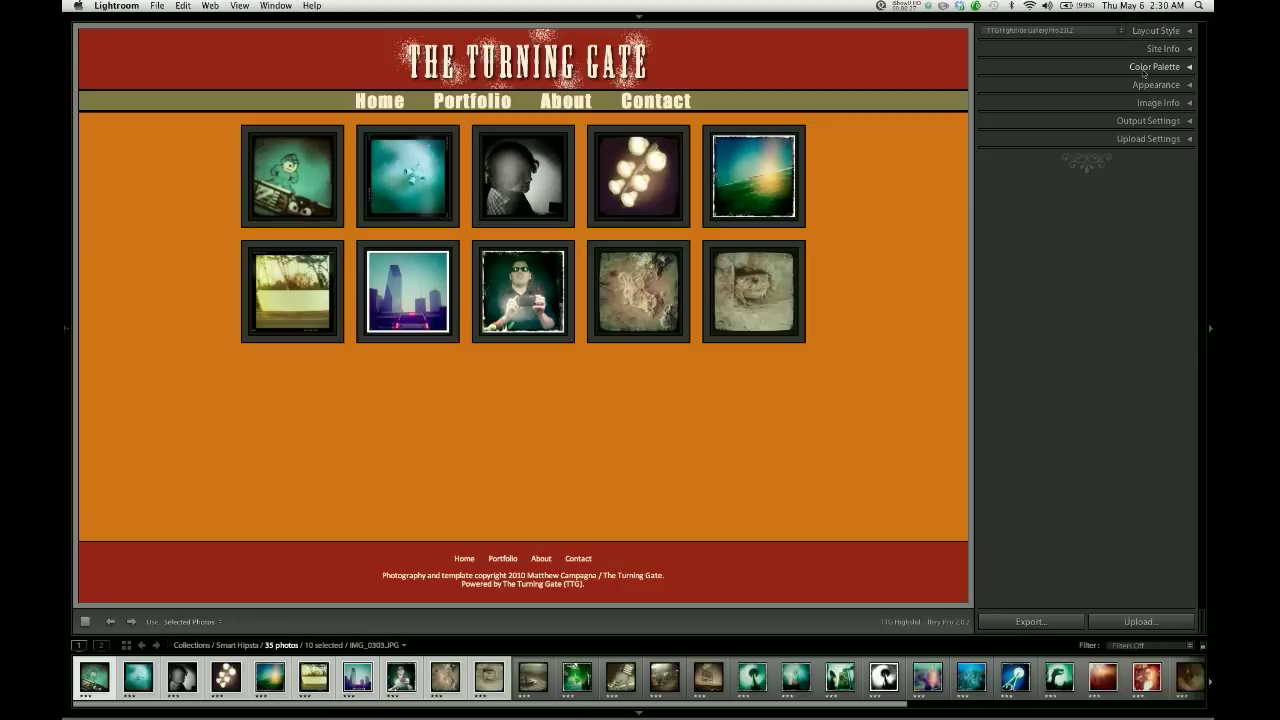
click(1155, 66)
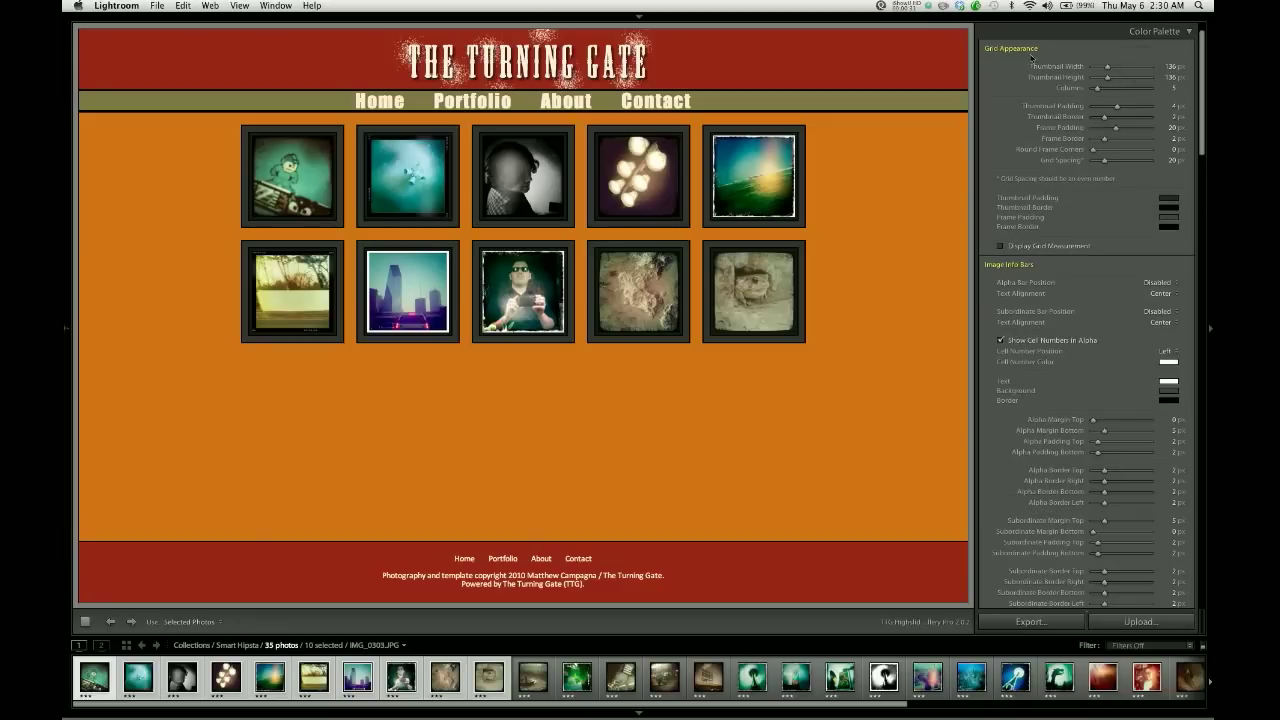
mouse_move(1040, 77)
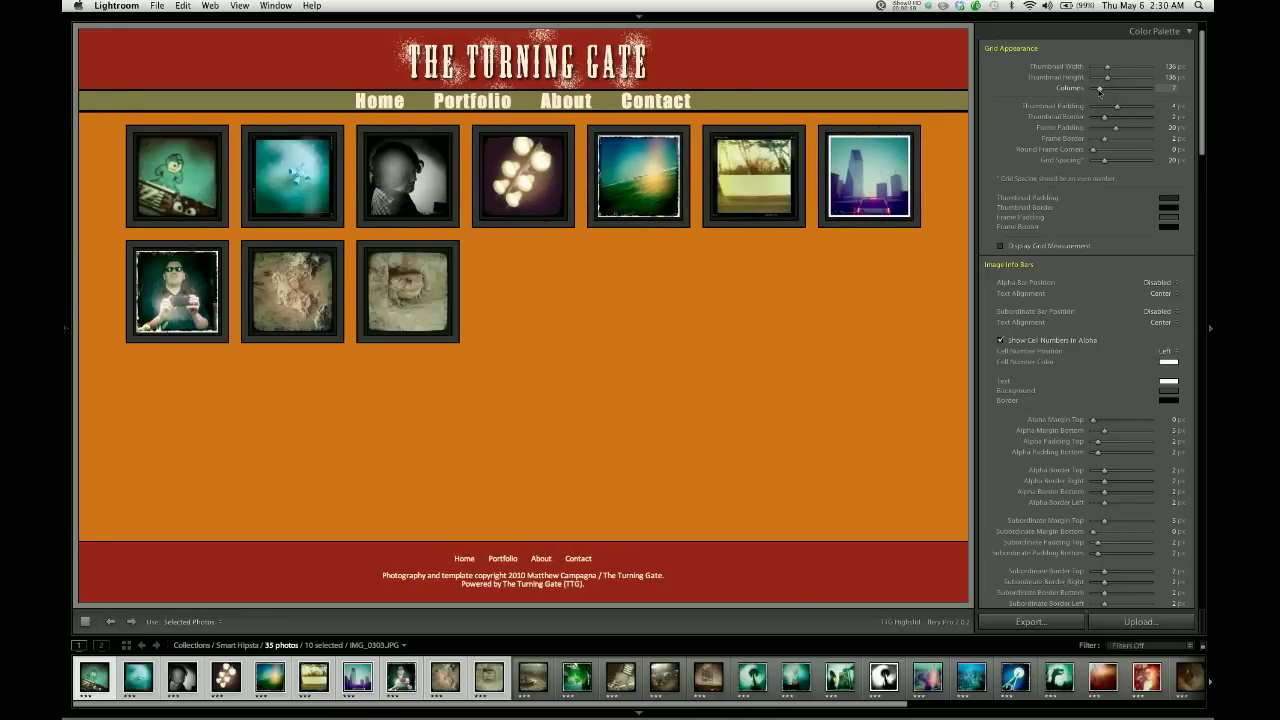
drag(1120, 88, 1095, 88)
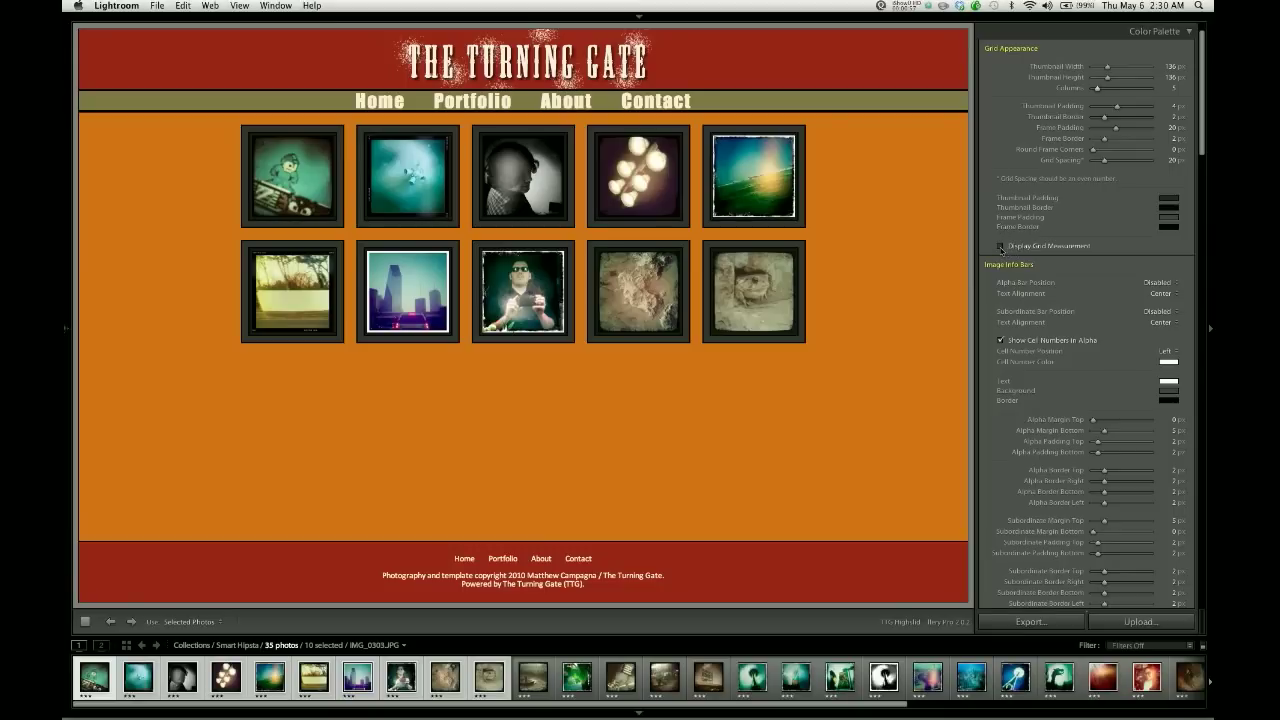
Enable Display Grid Measurements so the preview reports the 960 px grid width.
click(1000, 246)
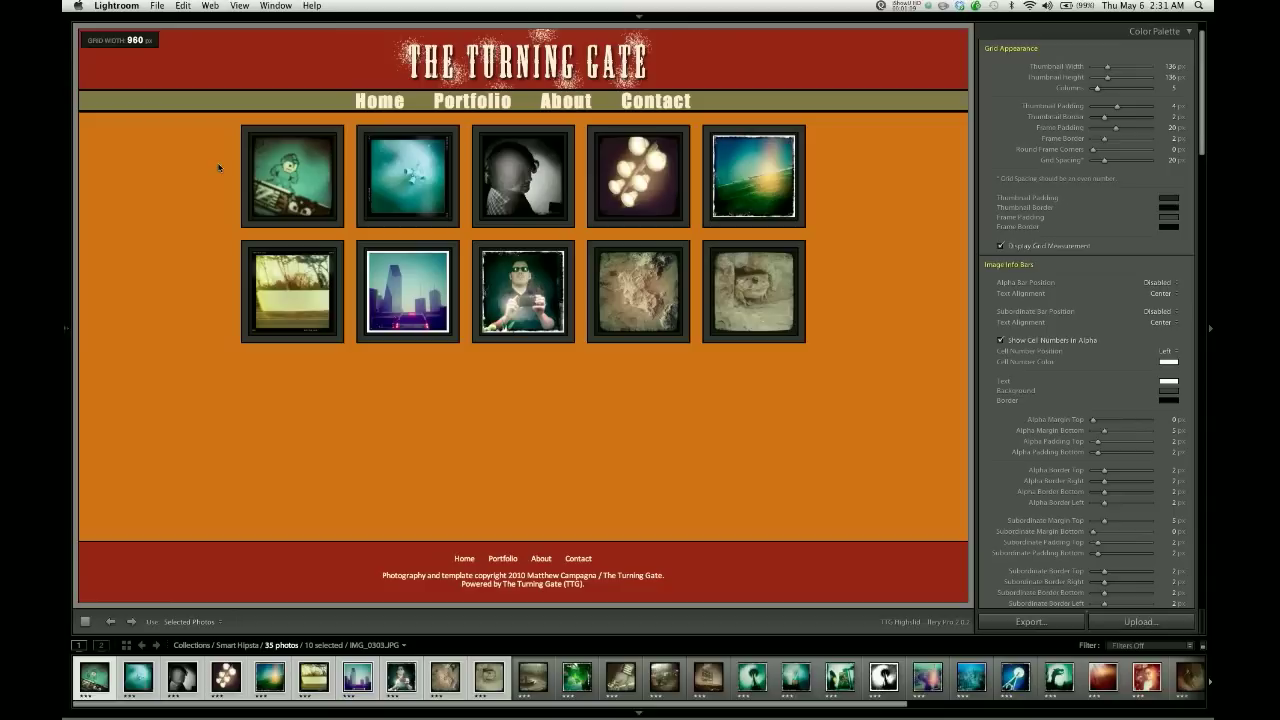
mouse_move(232, 168)
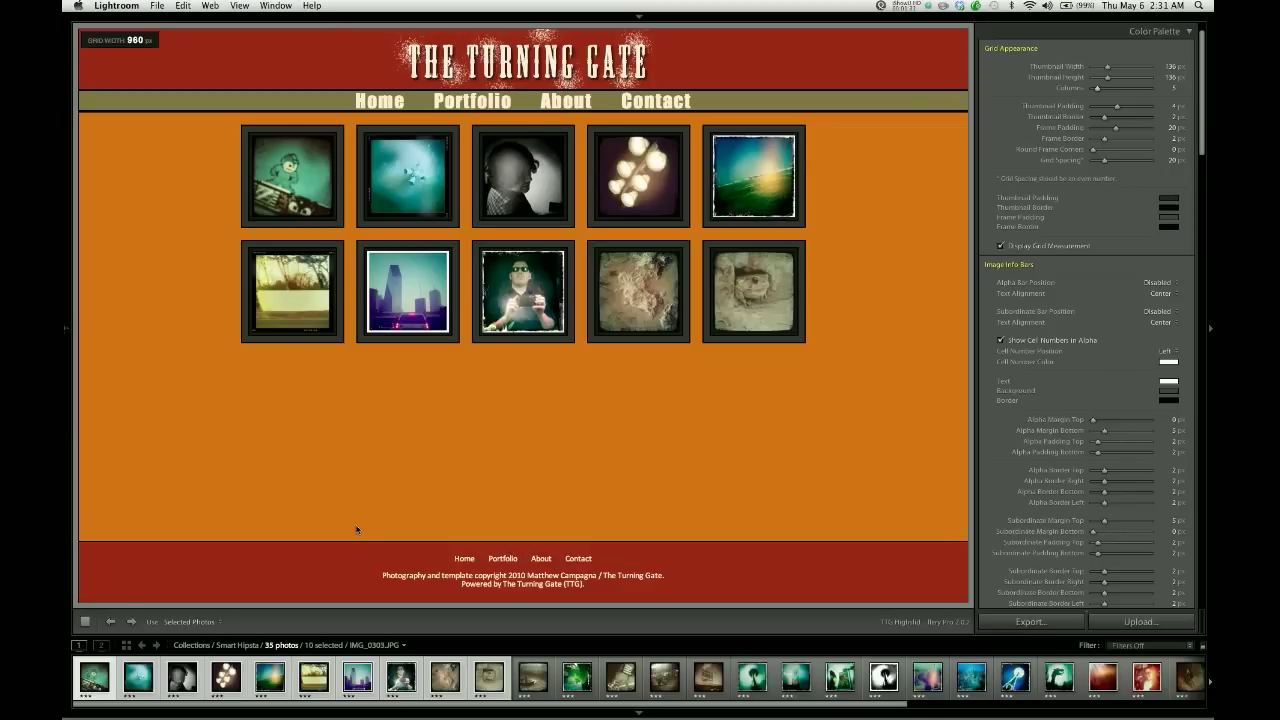
mouse_move(172, 81)
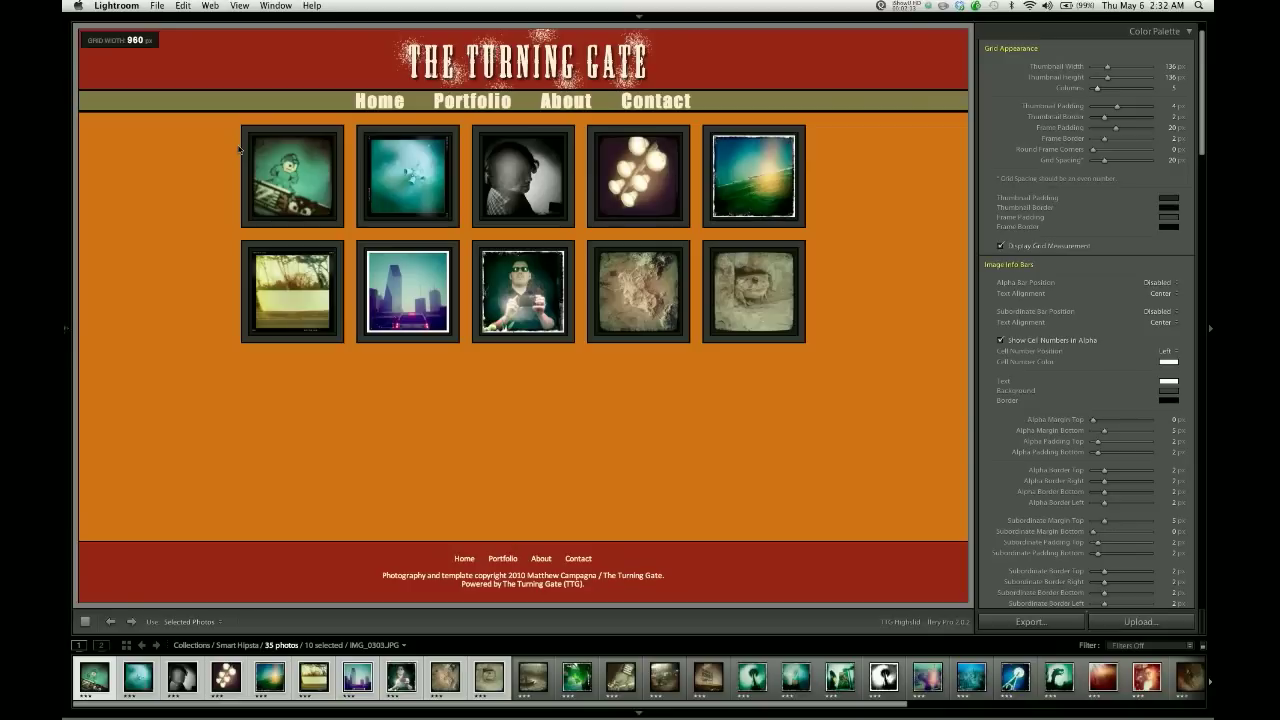
mouse_move(663, 214)
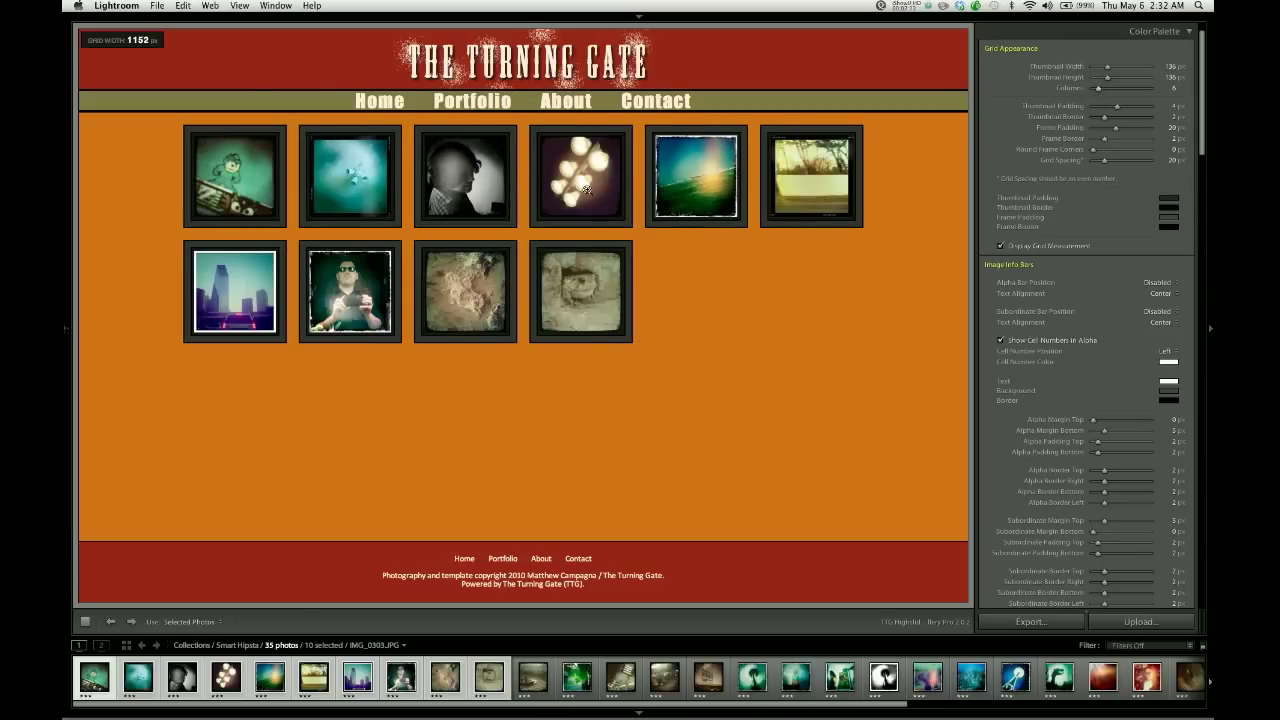
mouse_move(798, 193)
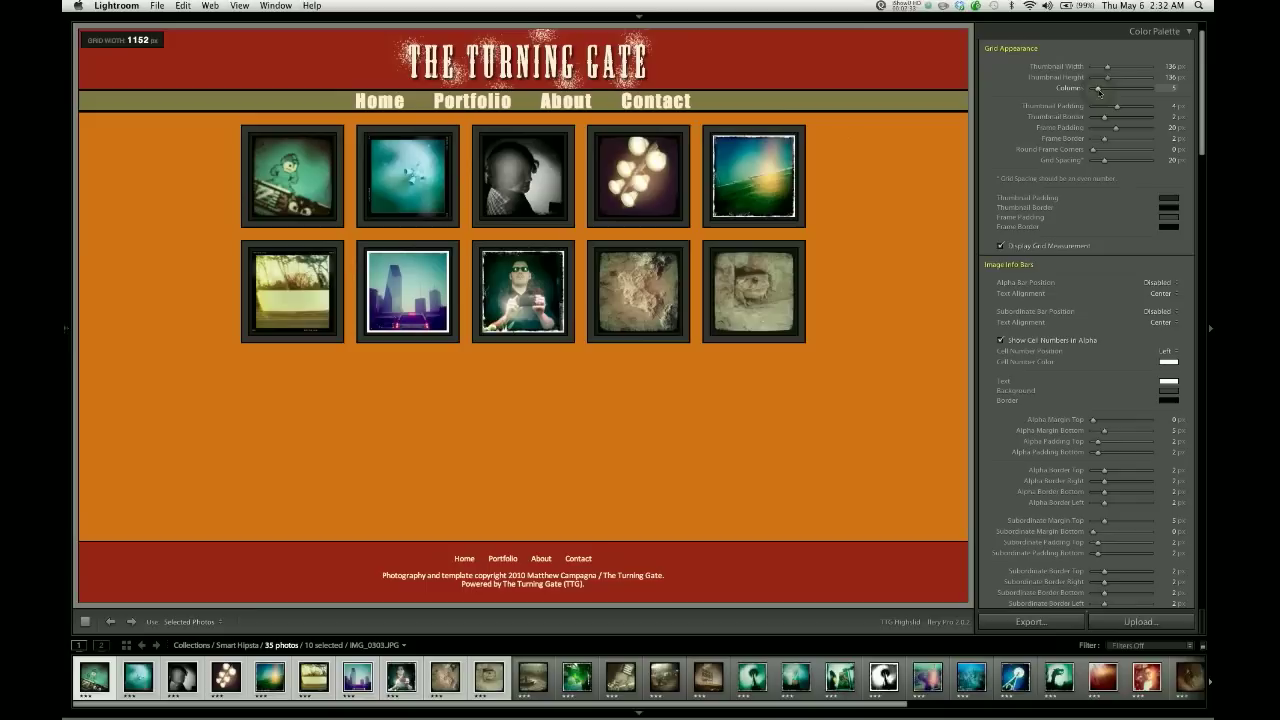
mouse_move(722, 105)
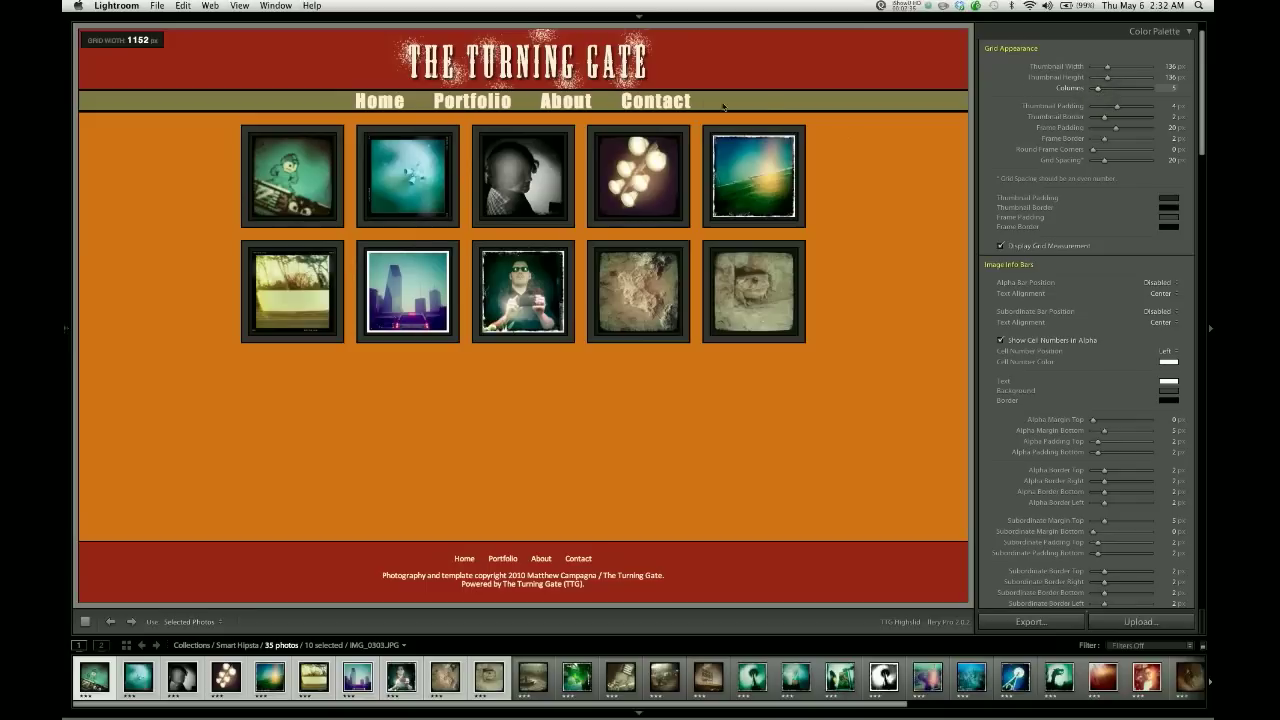
Nudge the Columns slider at 5 so Grid Width refreshes to 960 px.
drag(160, 40, 138, 40)
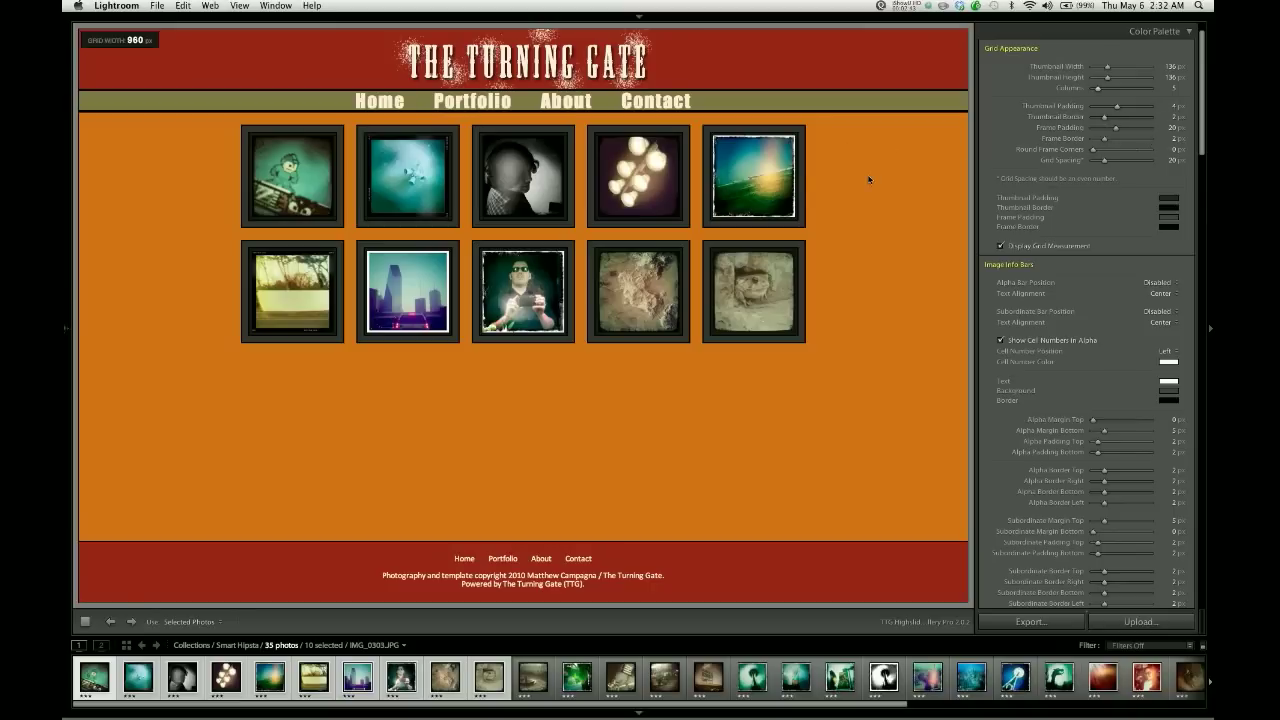
mouse_move(585, 153)
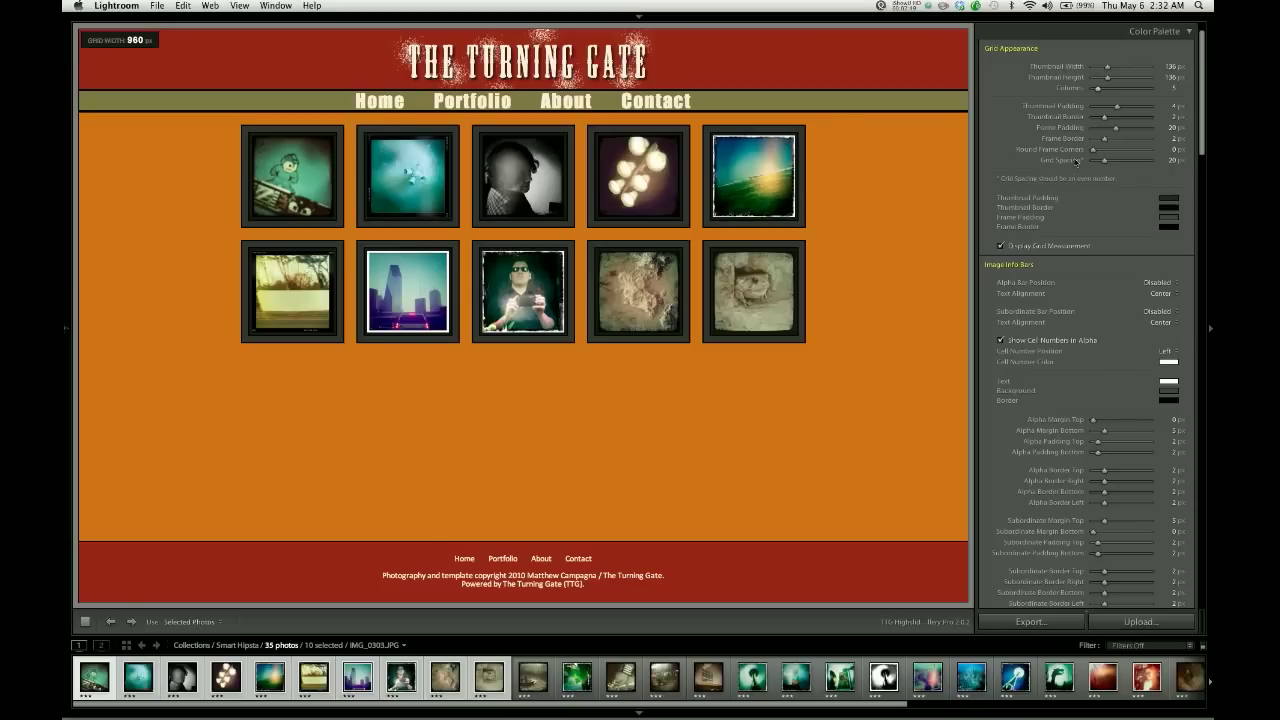
mouse_move(808, 186)
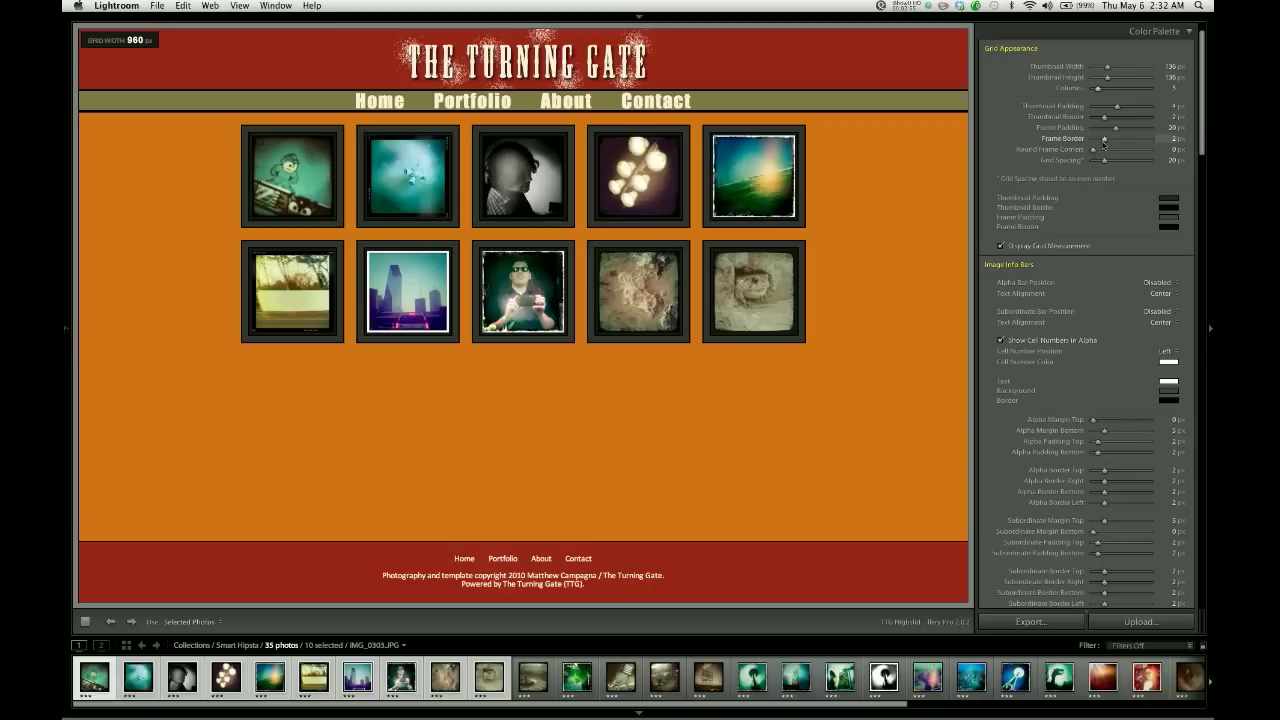
Set Frame Border to 10 px, Frame Padding to 50 px, and increase Thumbnail Padding.
drag(1108, 138, 1118, 138)
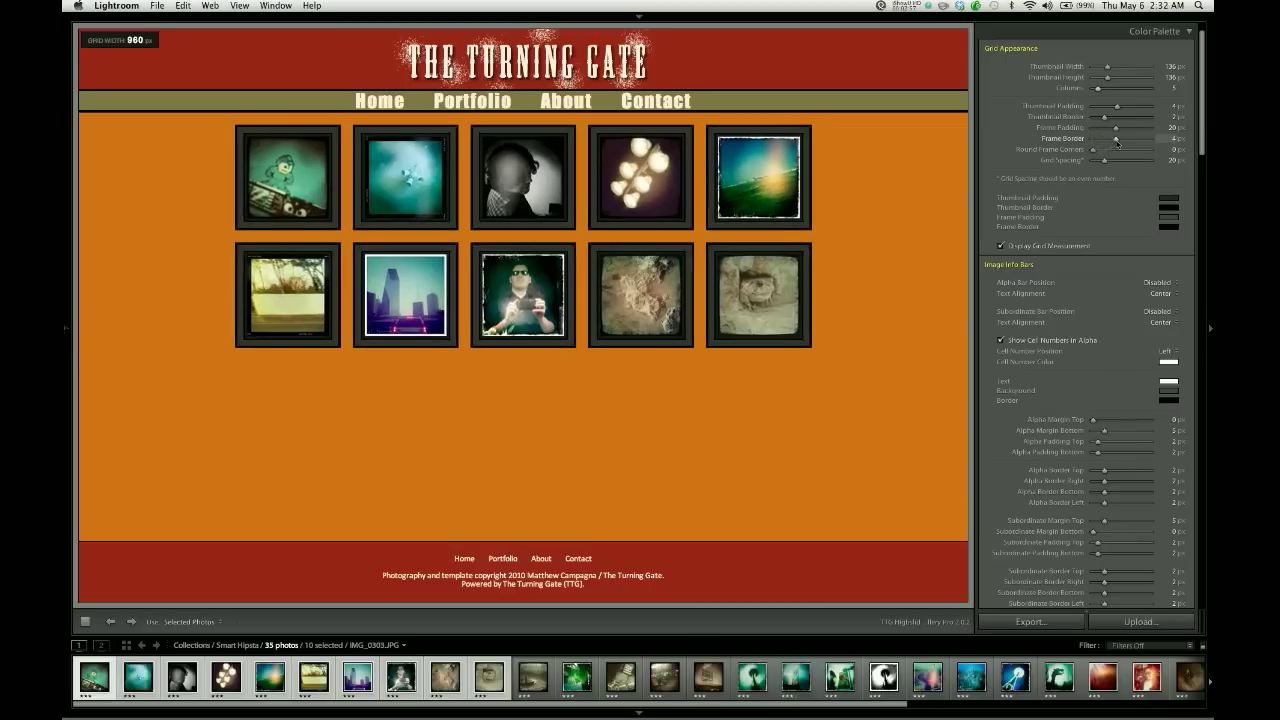
drag(1115, 138, 1150, 138)
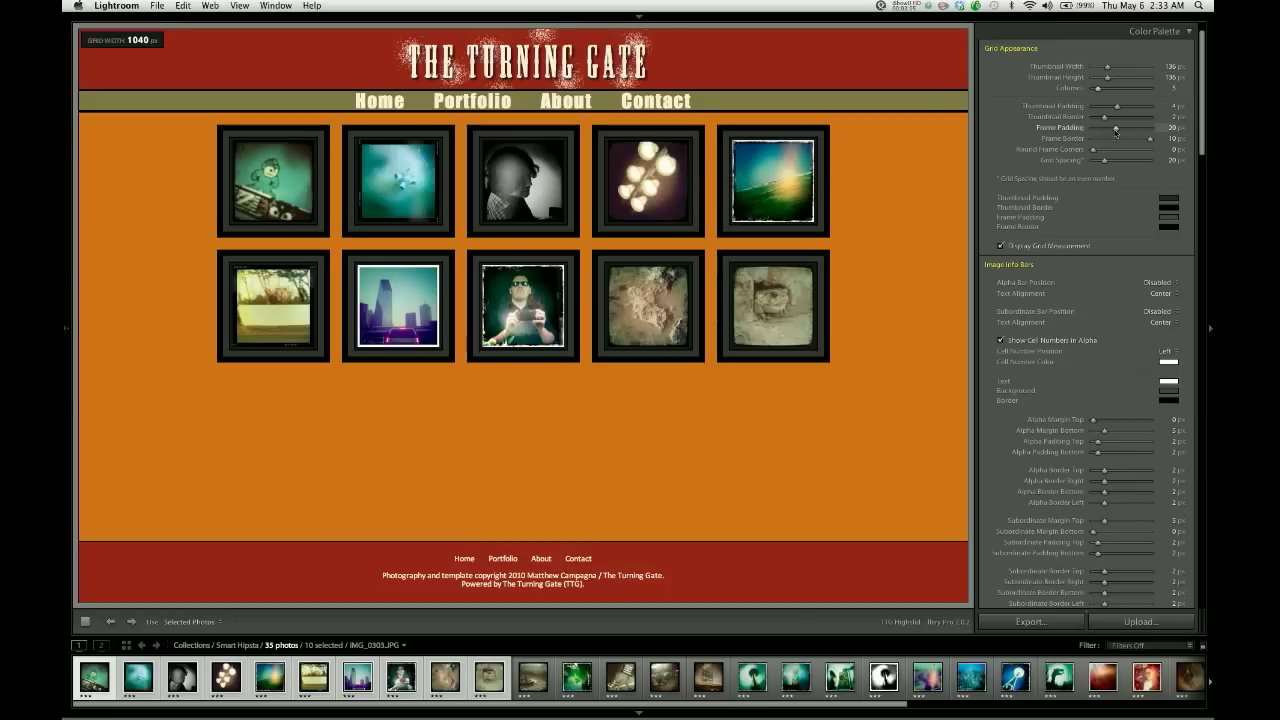
drag(1115, 128, 1128, 128)
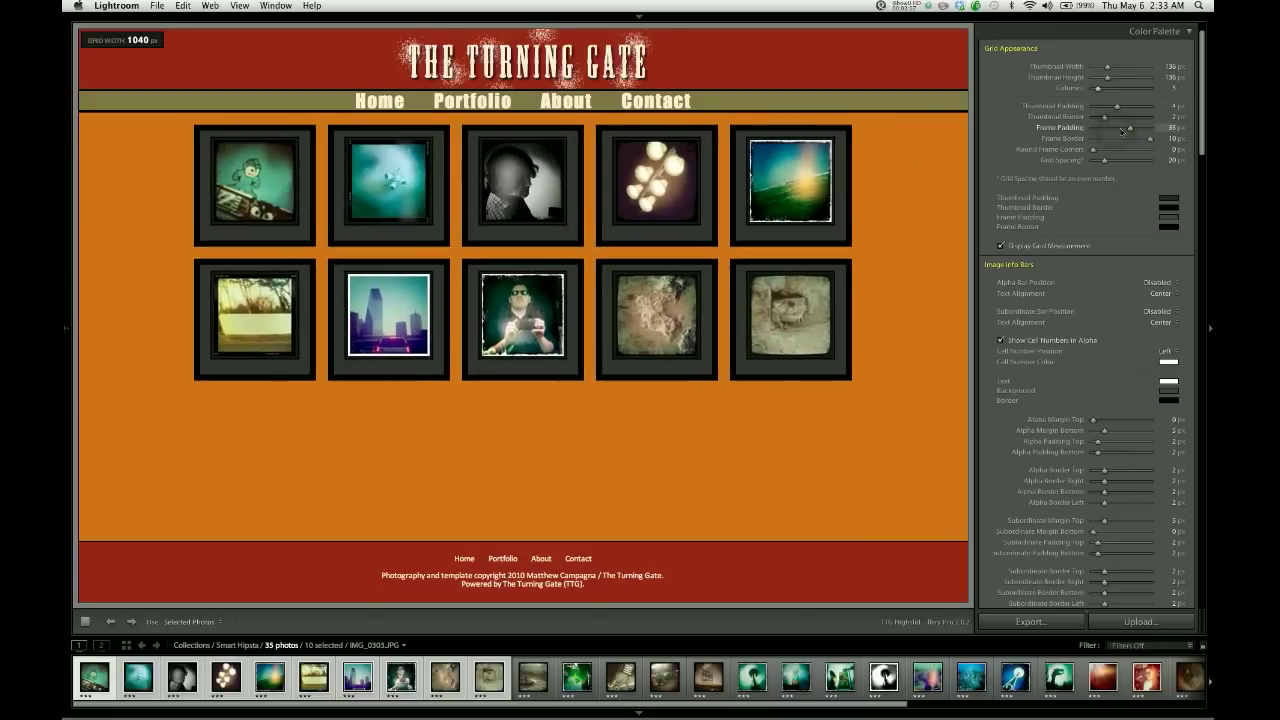
drag(1120, 128, 1148, 128)
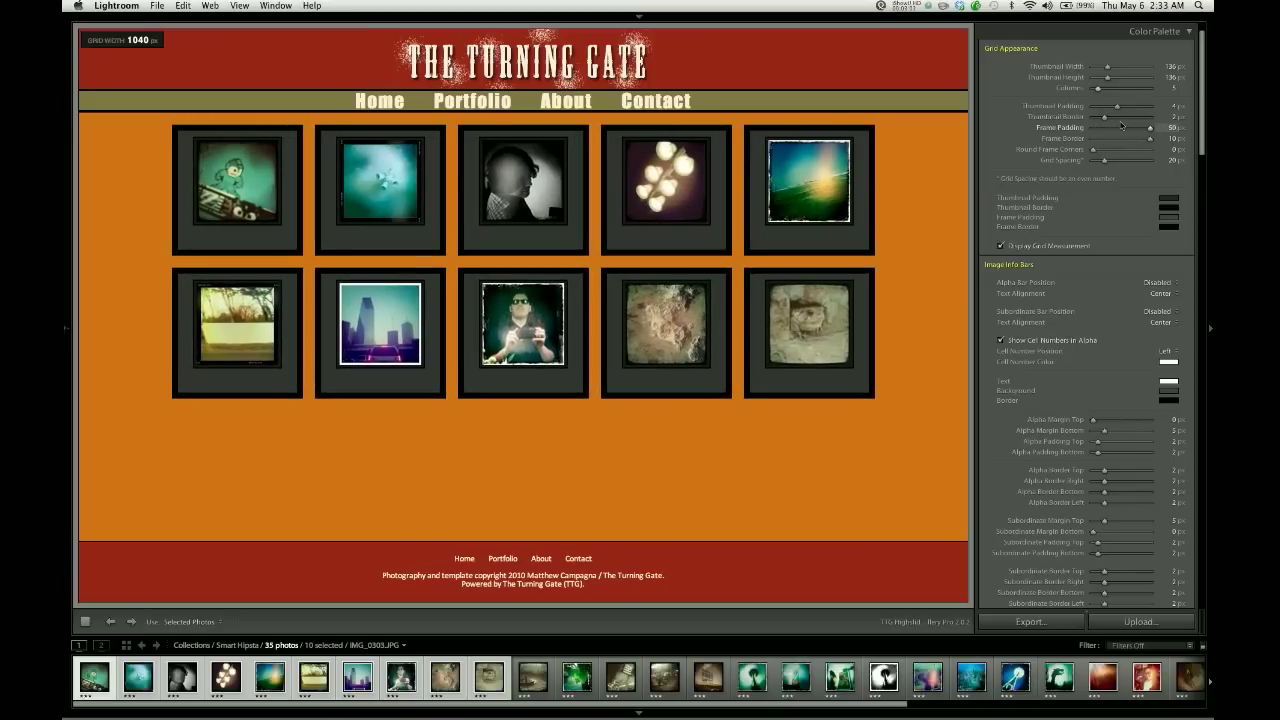
drag(1120, 127, 1150, 127)
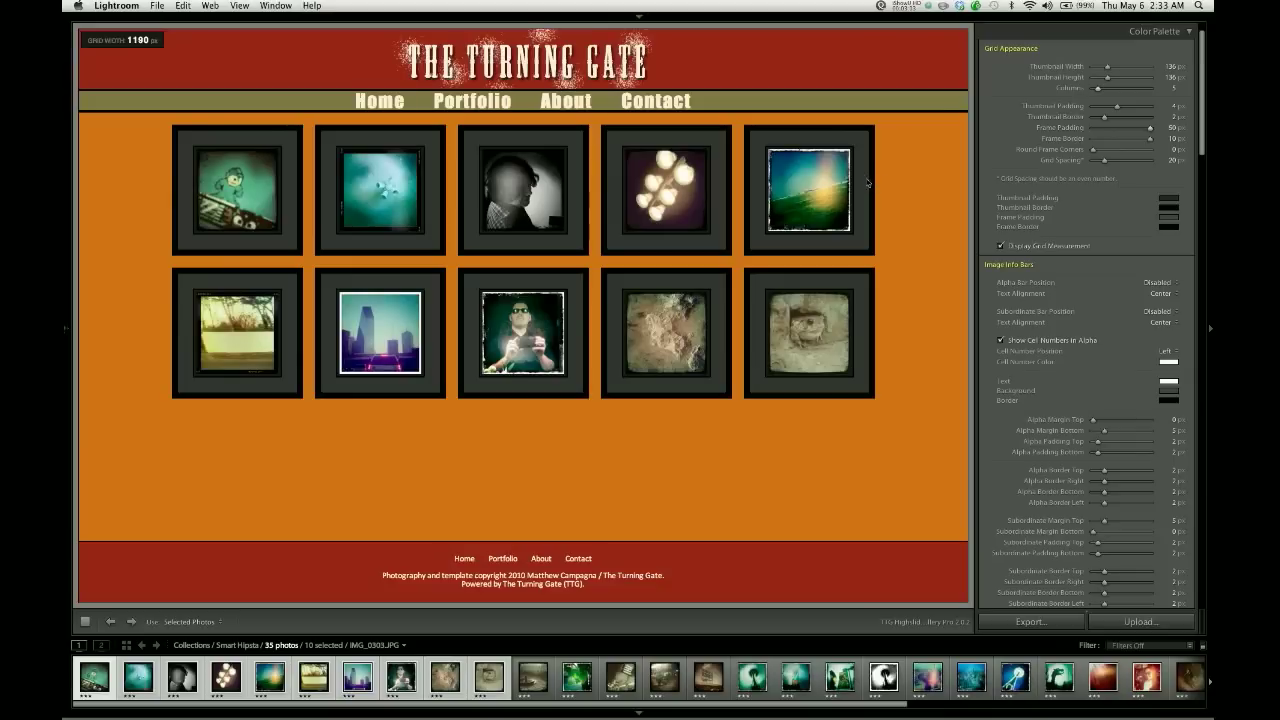
mouse_move(858, 183)
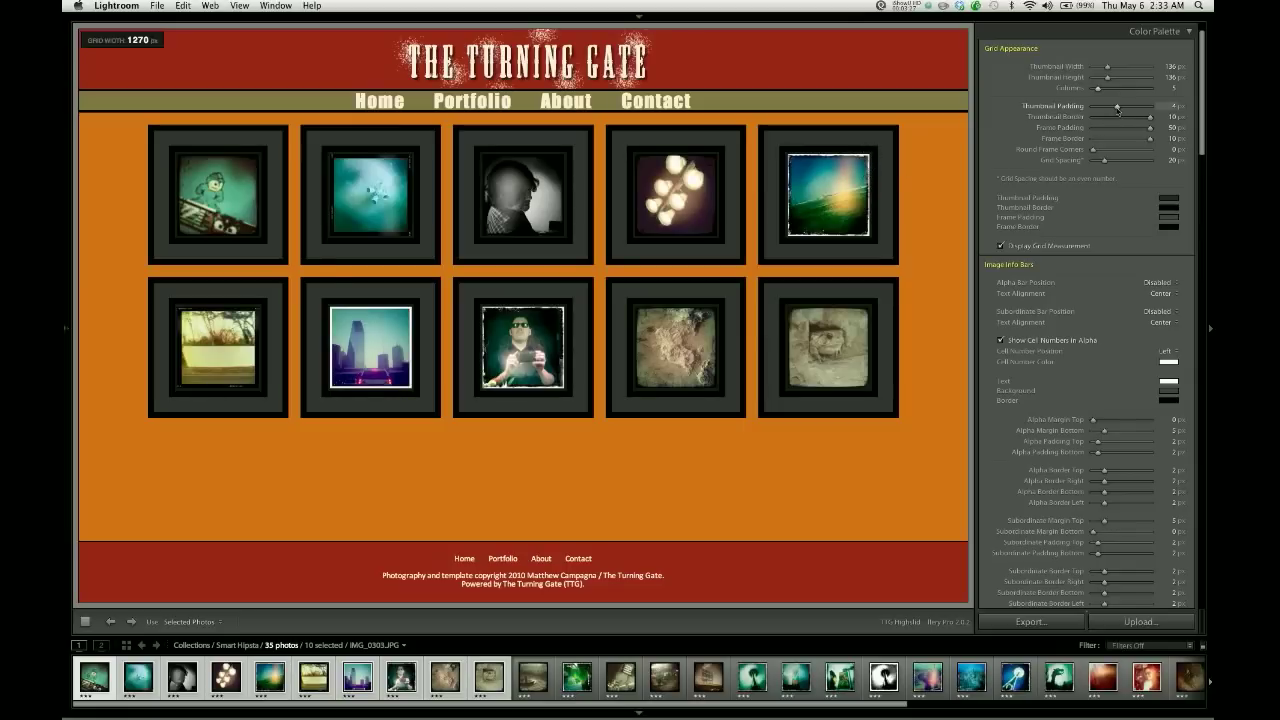
drag(1117, 105, 1130, 105)
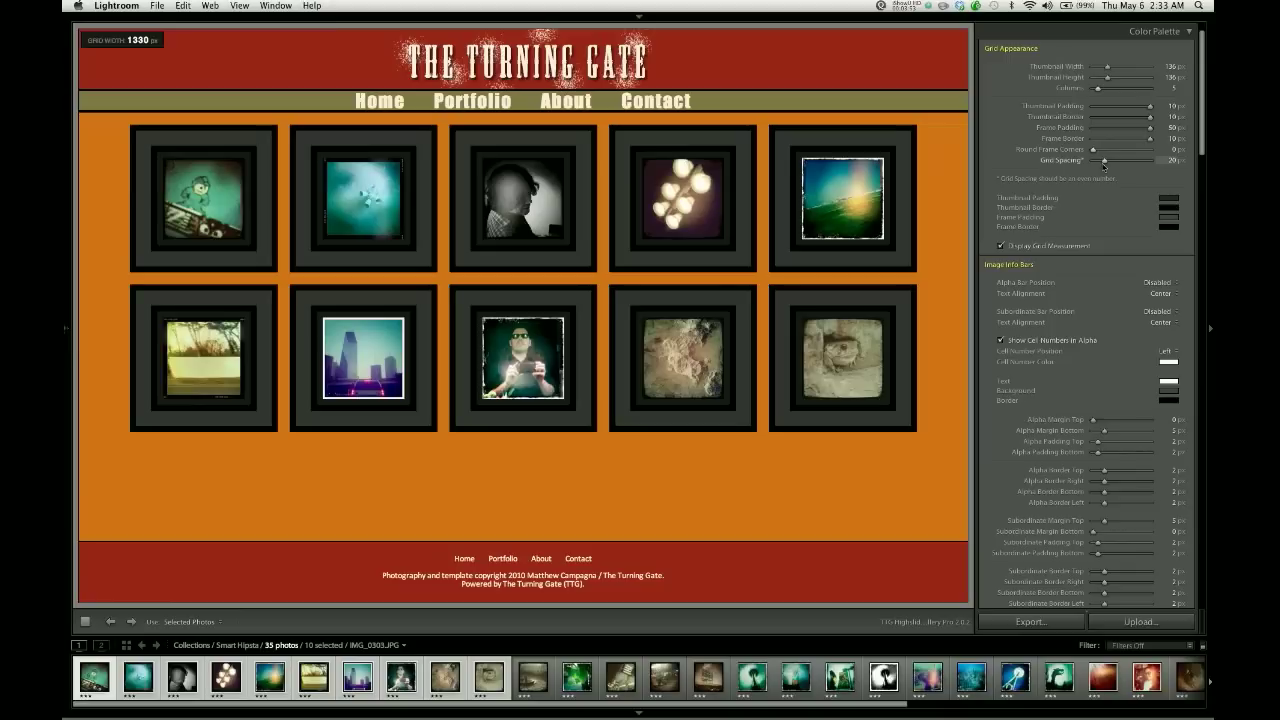
Experiment with the Grid Spacing slider and leave it at 0 px so frames sit edge to edge.
drag(1105, 160, 1095, 160)
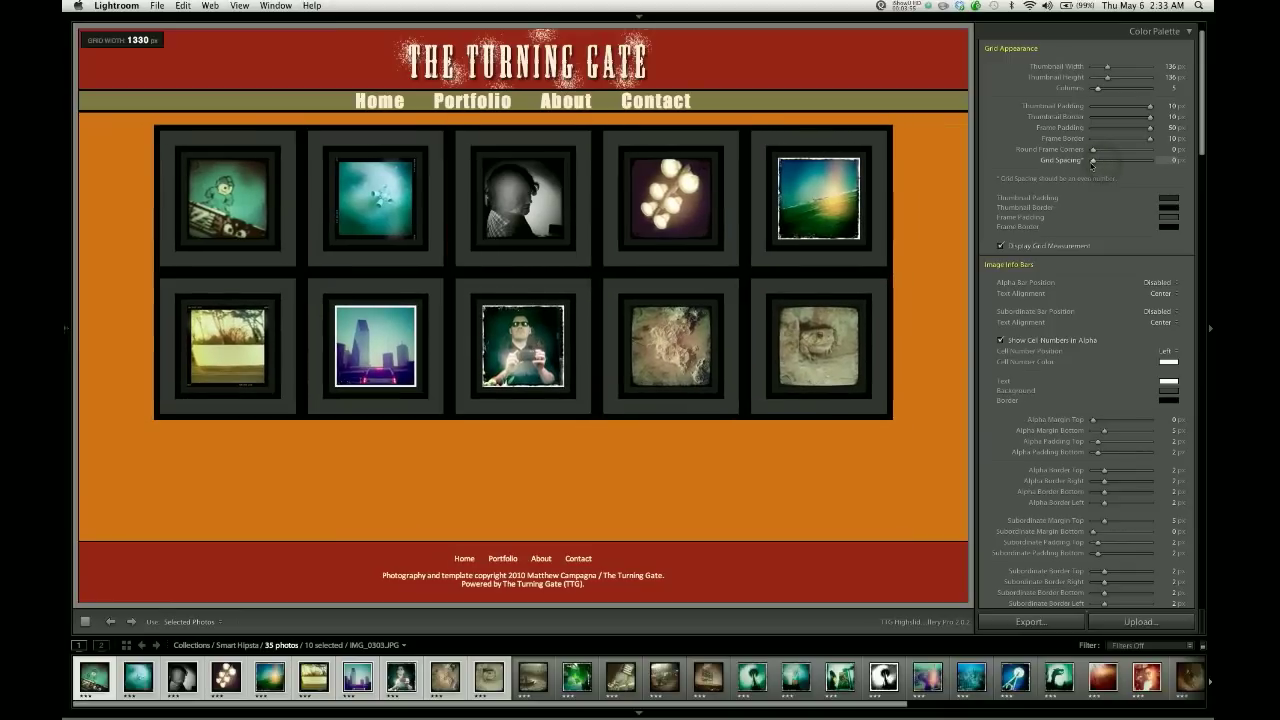
drag(1094, 160, 1110, 160)
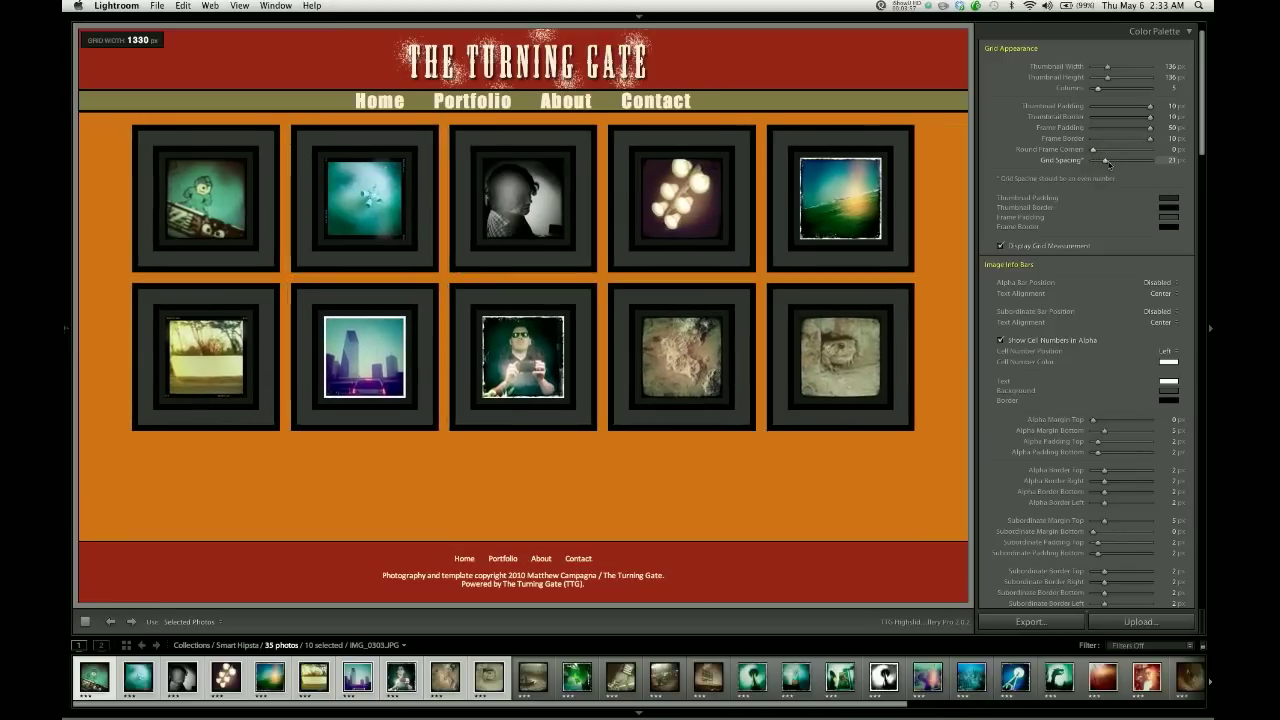
drag(1108, 161, 1093, 161)
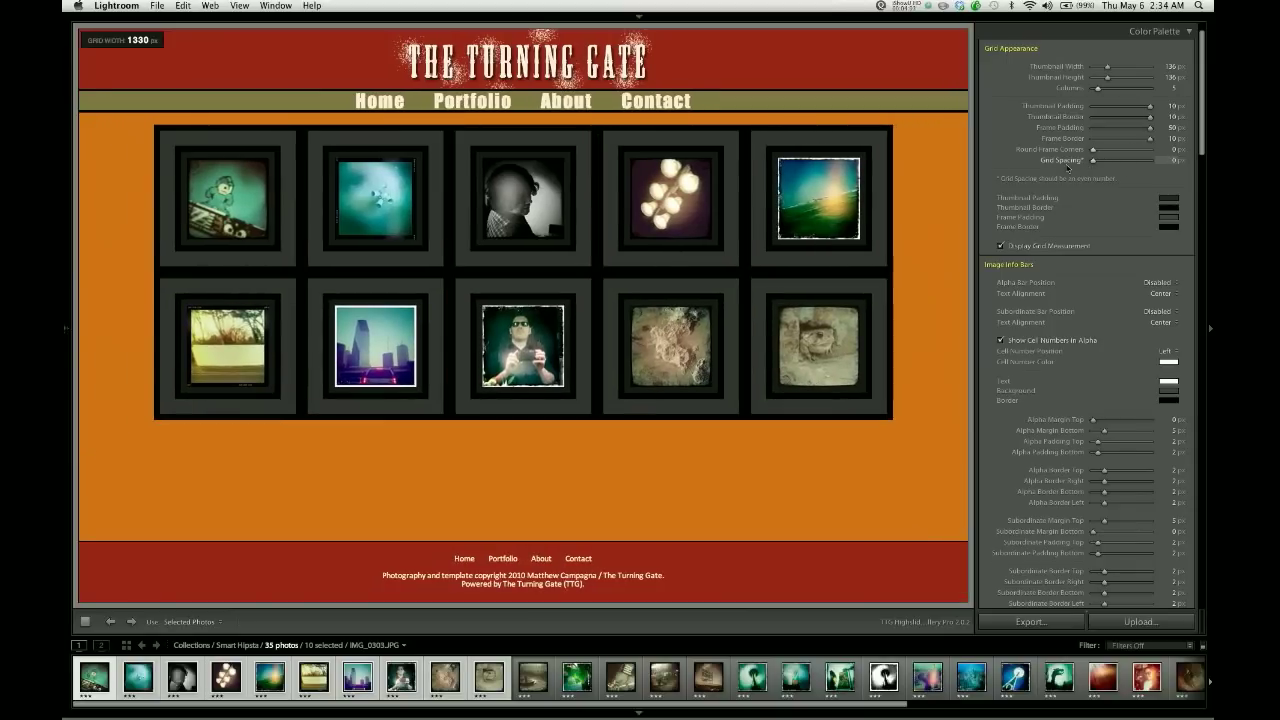
drag(1110, 160, 1120, 160)
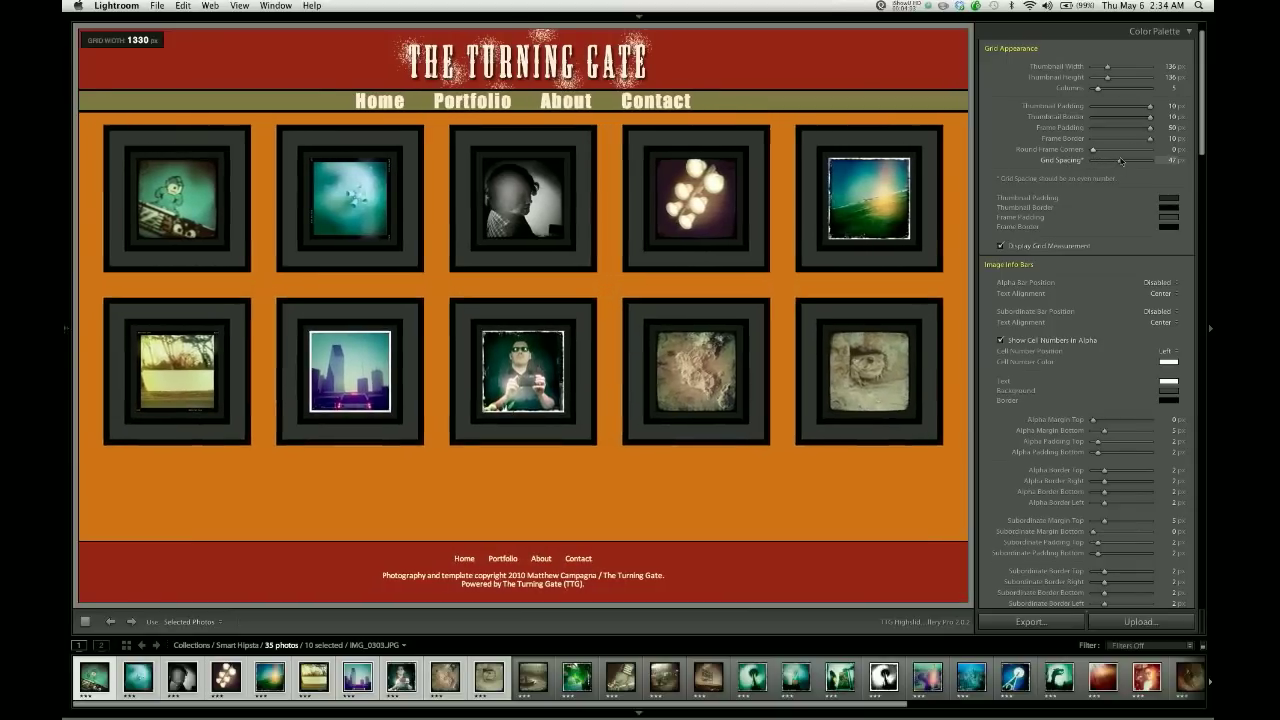
drag(1125, 161, 1120, 161)
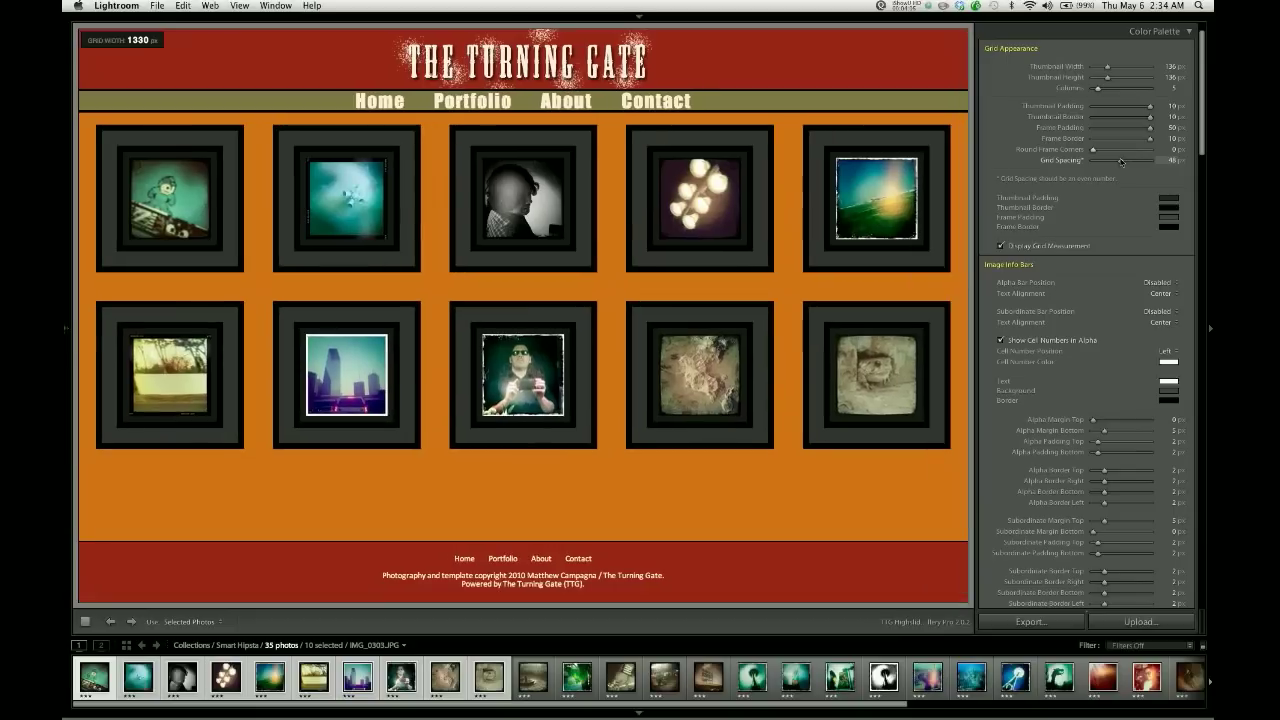
drag(1120, 160, 1095, 160)
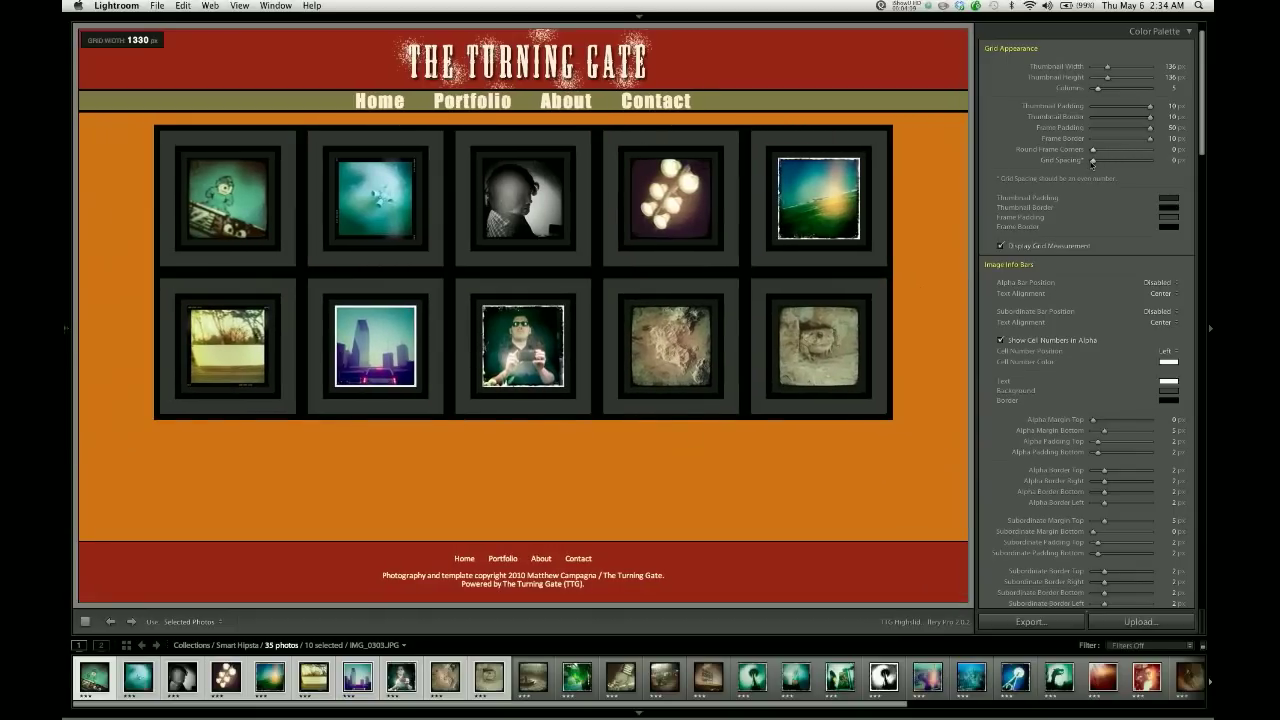
drag(1100, 161, 1092, 161)
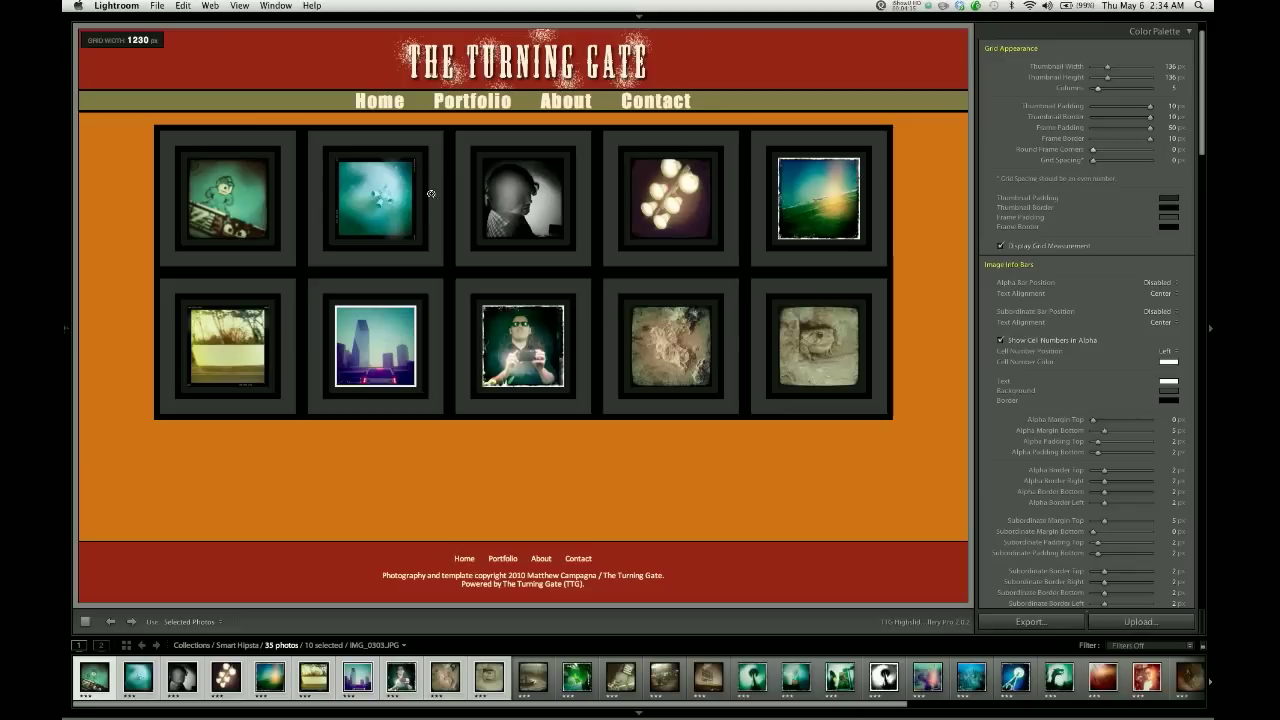
mouse_move(589, 243)
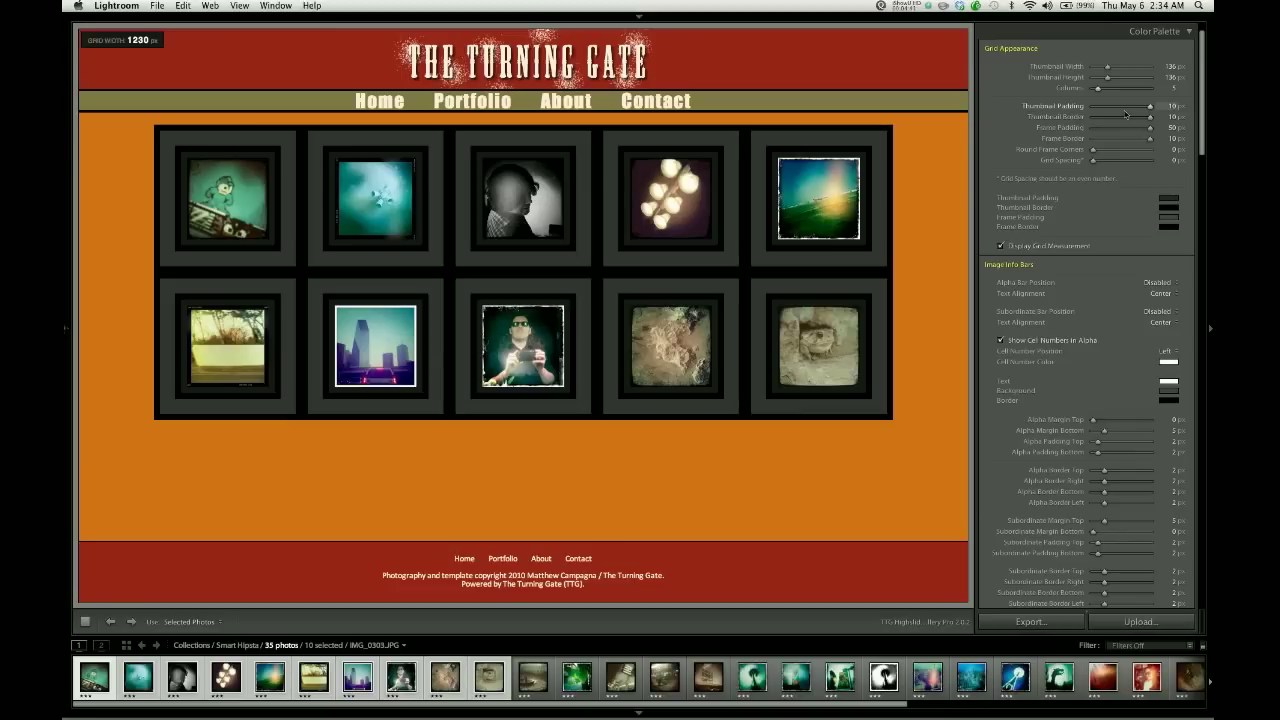
Reduce Thumbnail Padding to about 4 px for a slimmer frame around each photo.
drag(1128, 107, 1123, 107)
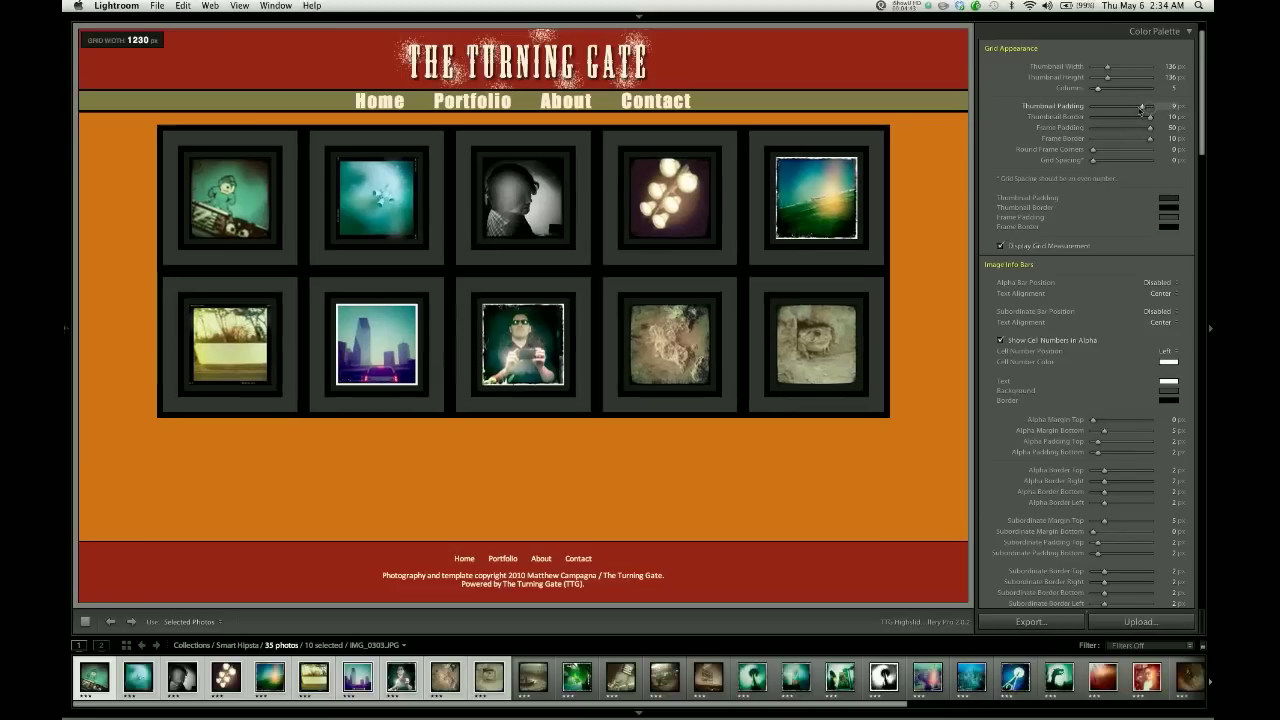
drag(1145, 107, 1100, 107)
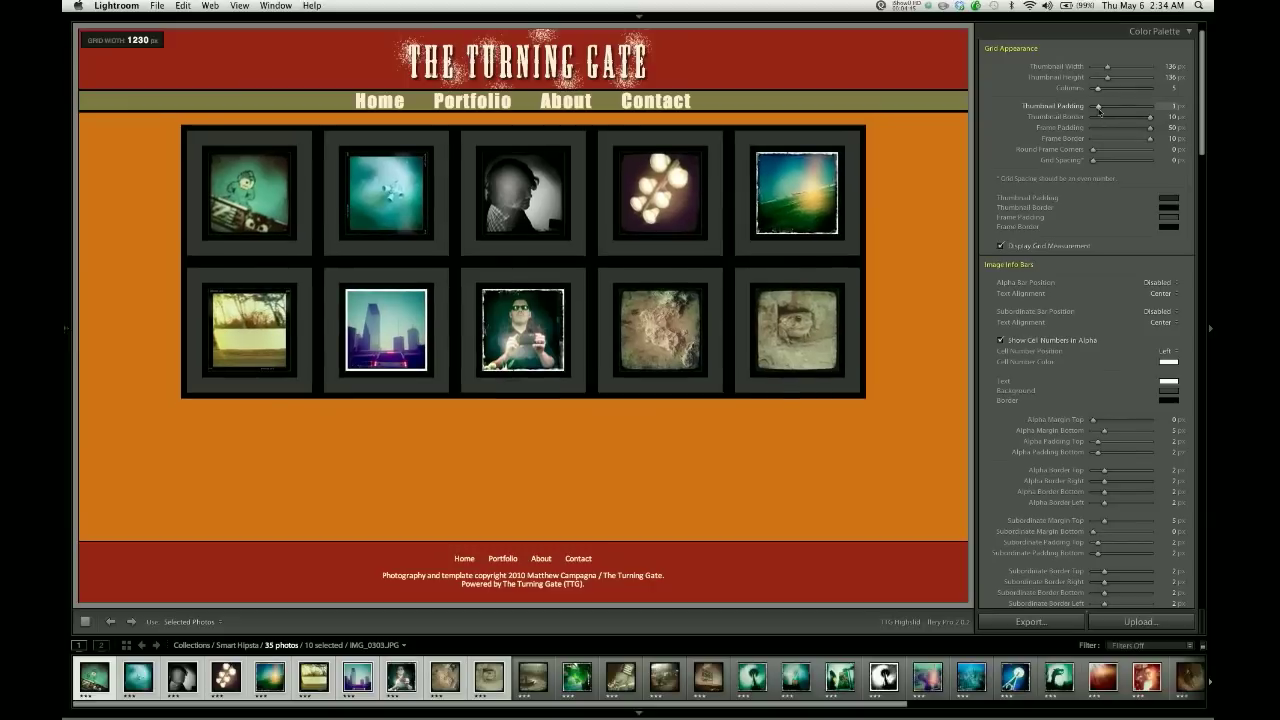
drag(1102, 107, 1115, 107)
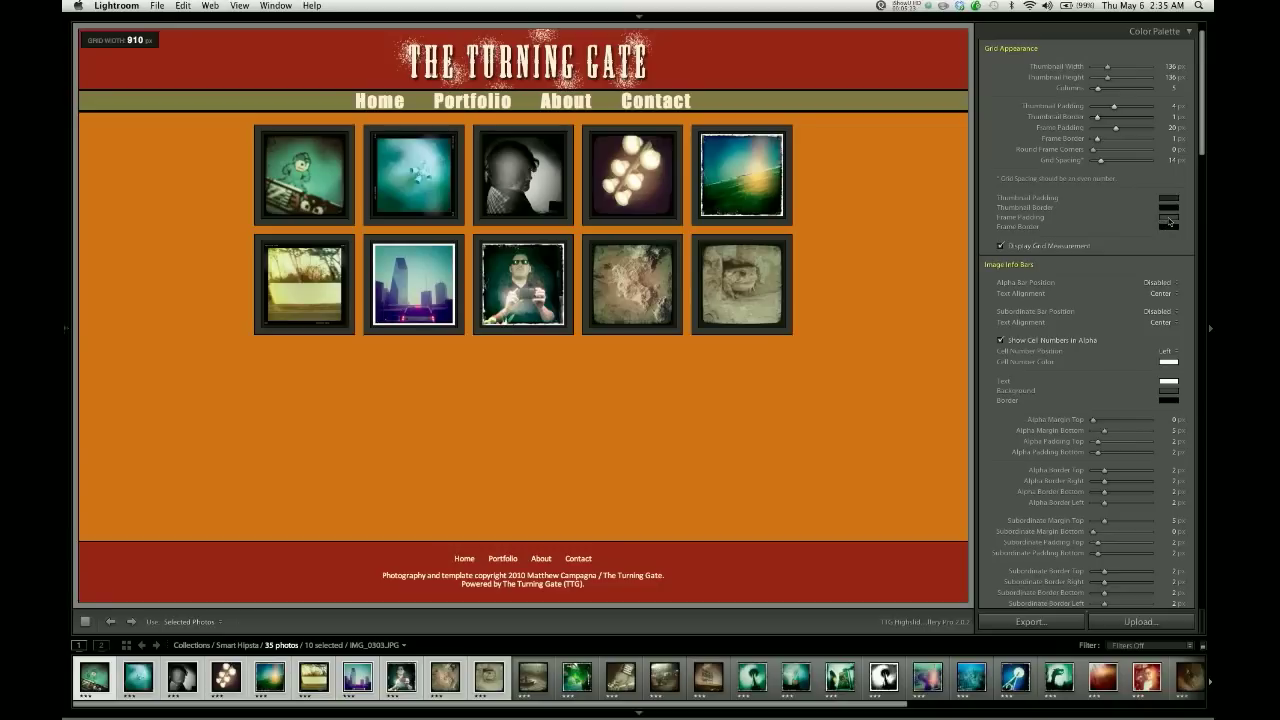
Give Frame Padding a green colour and pick a new Thumbnail Padding colour.
click(1168, 221)
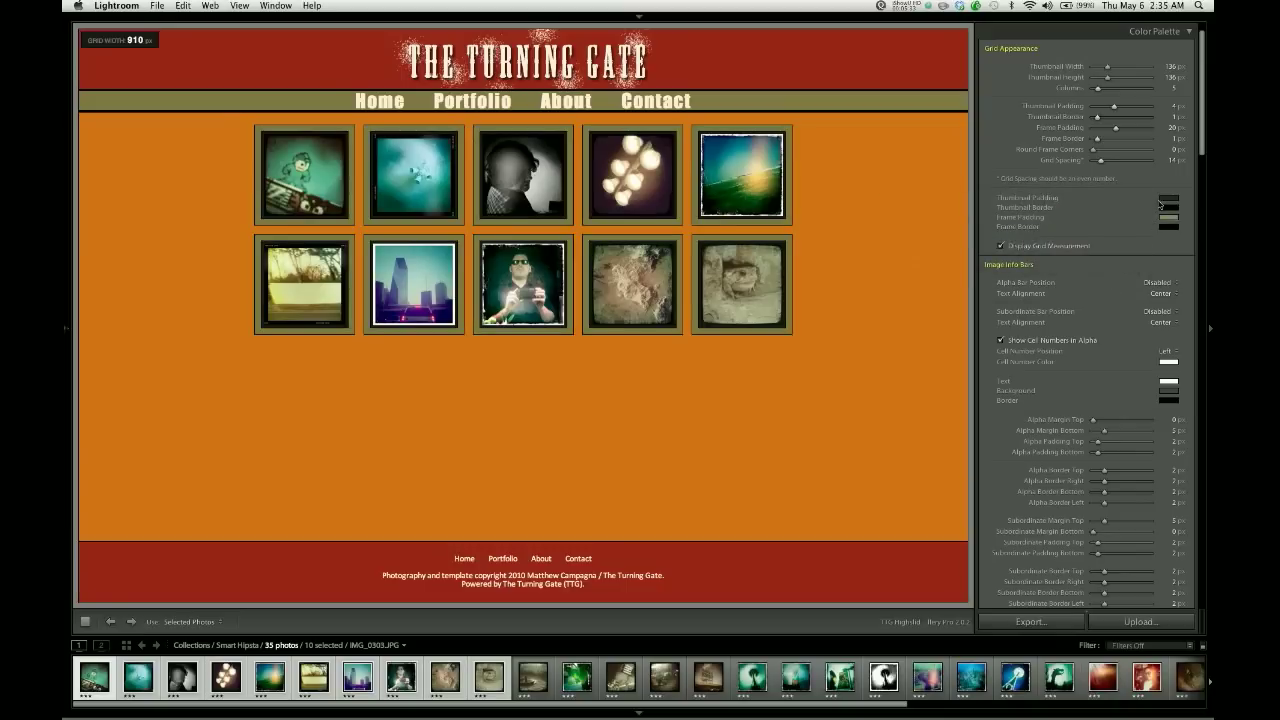
click(1168, 201)
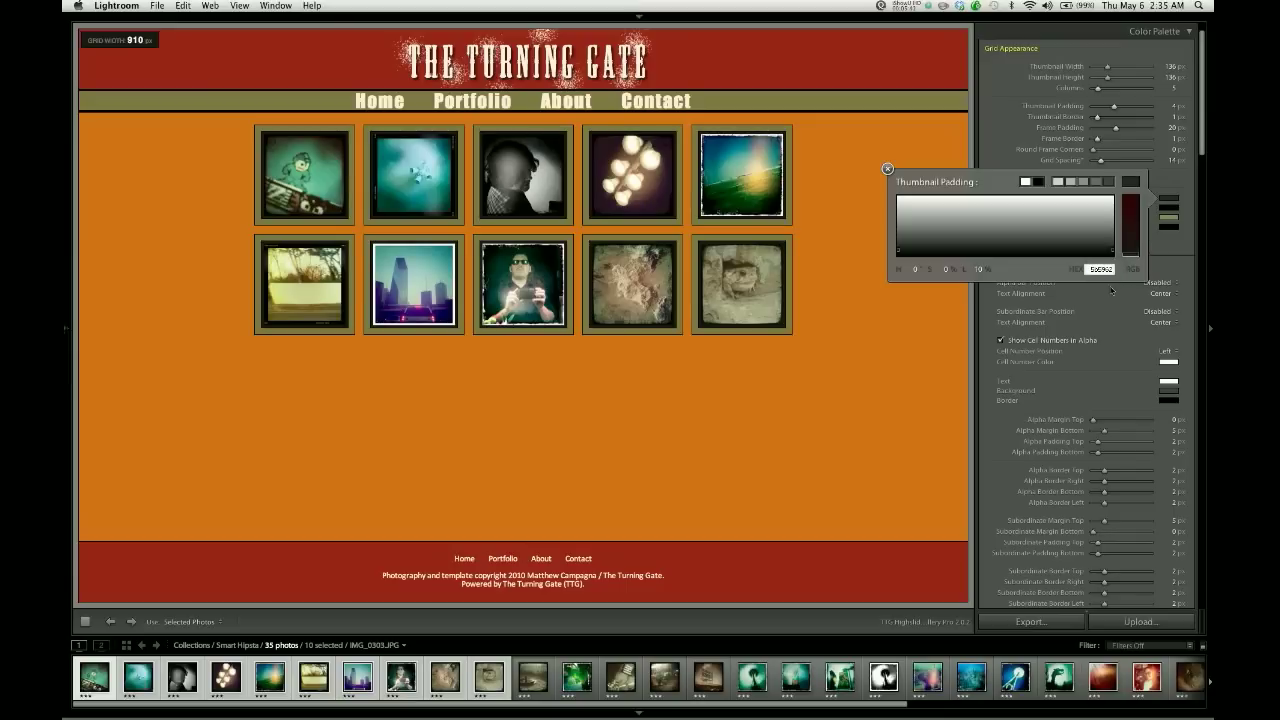
click(886, 168)
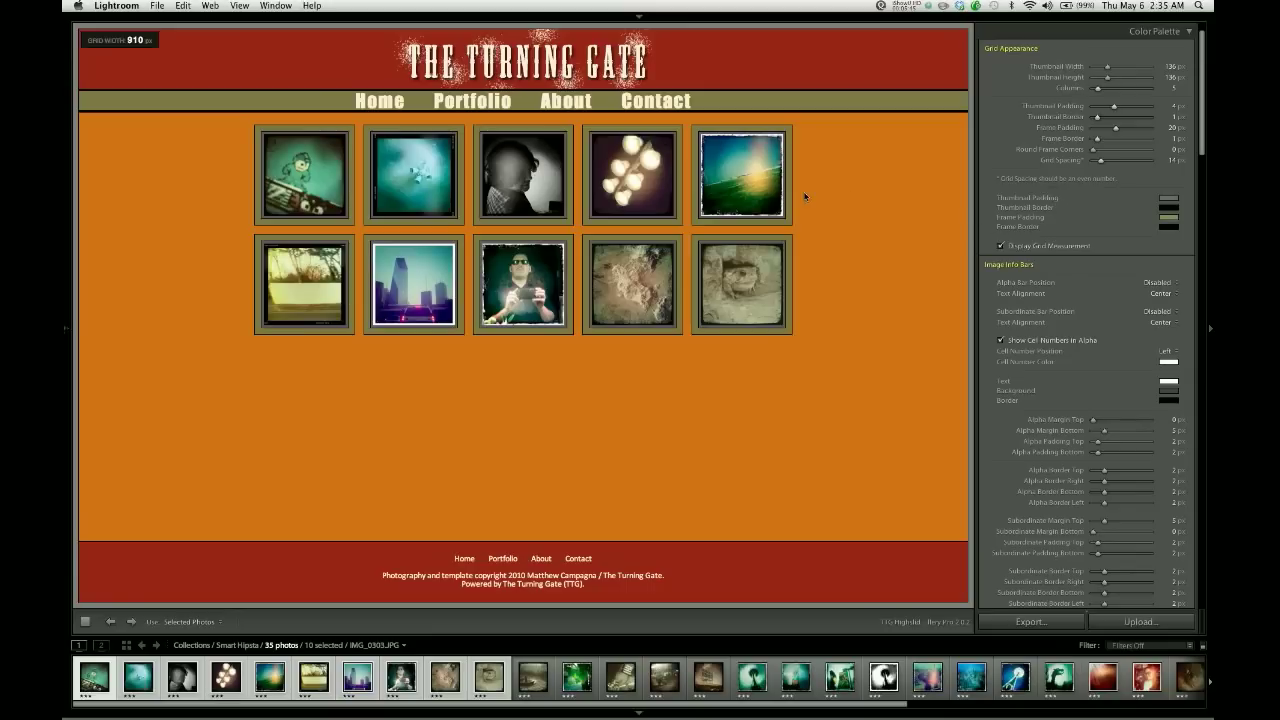
mouse_move(568, 162)
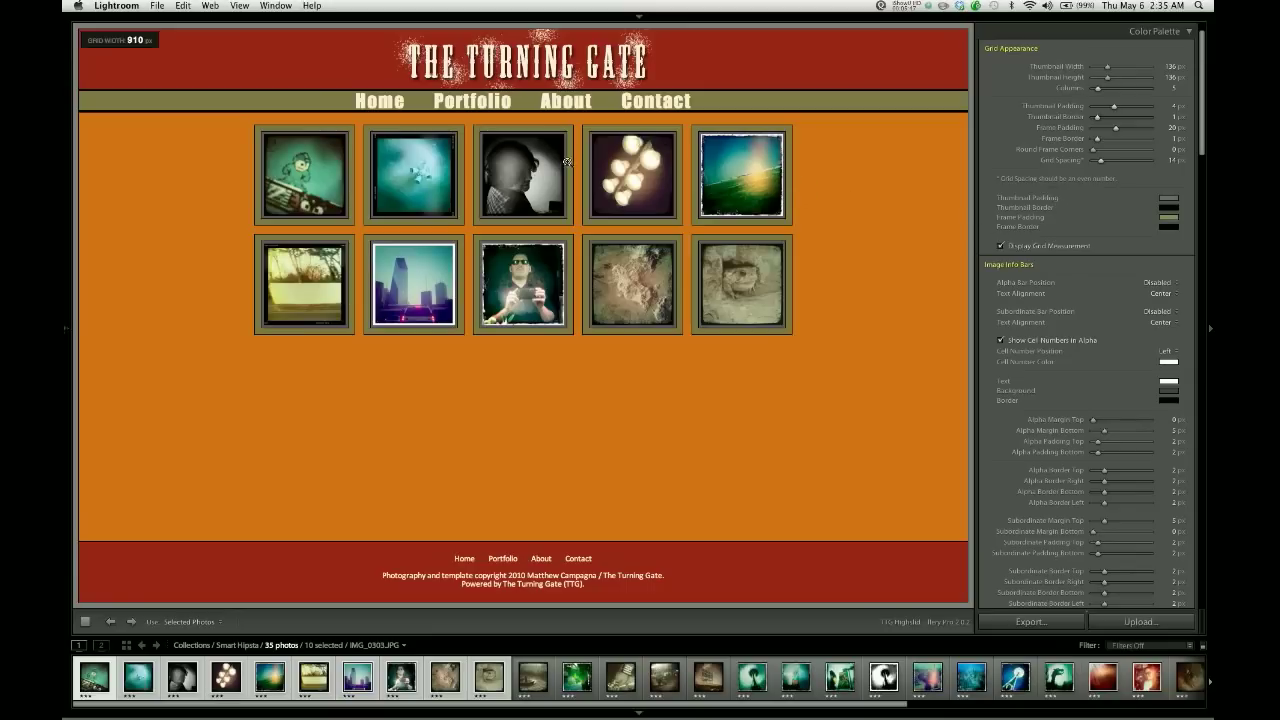
mouse_move(605, 178)
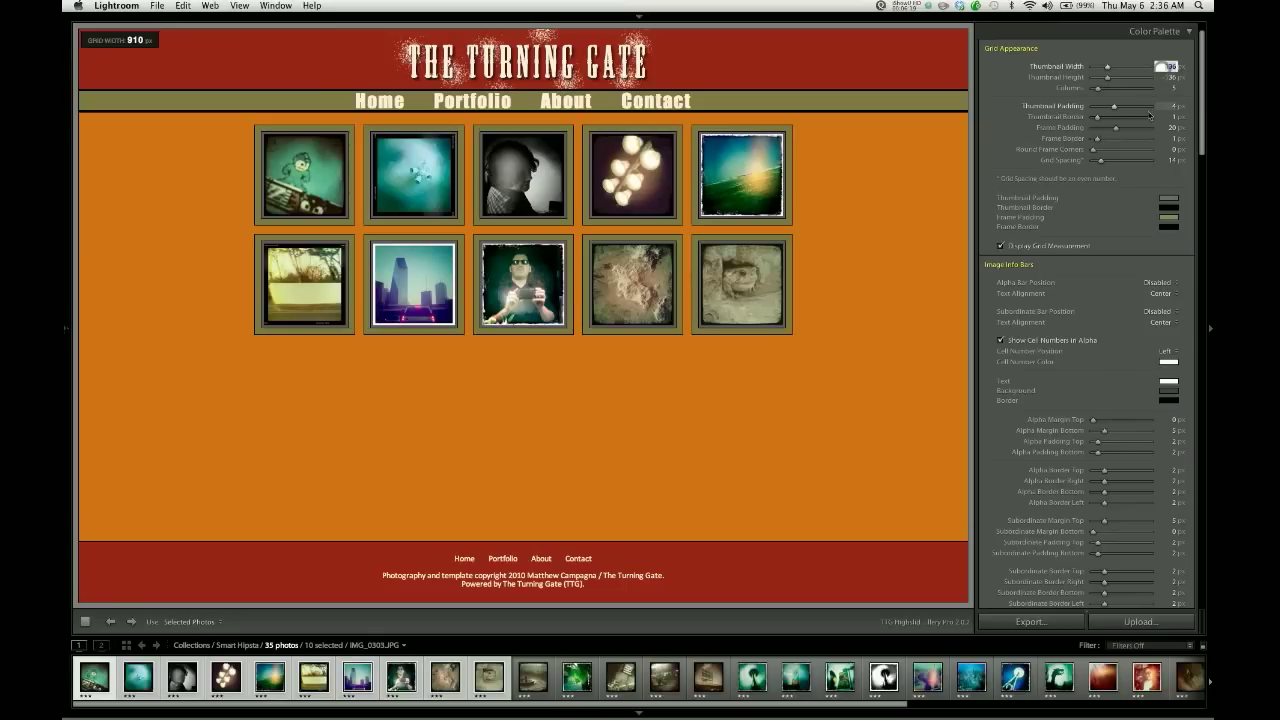
Set Thumbnail Width to 146 px so the grid measures 960 px wide.
text(146)
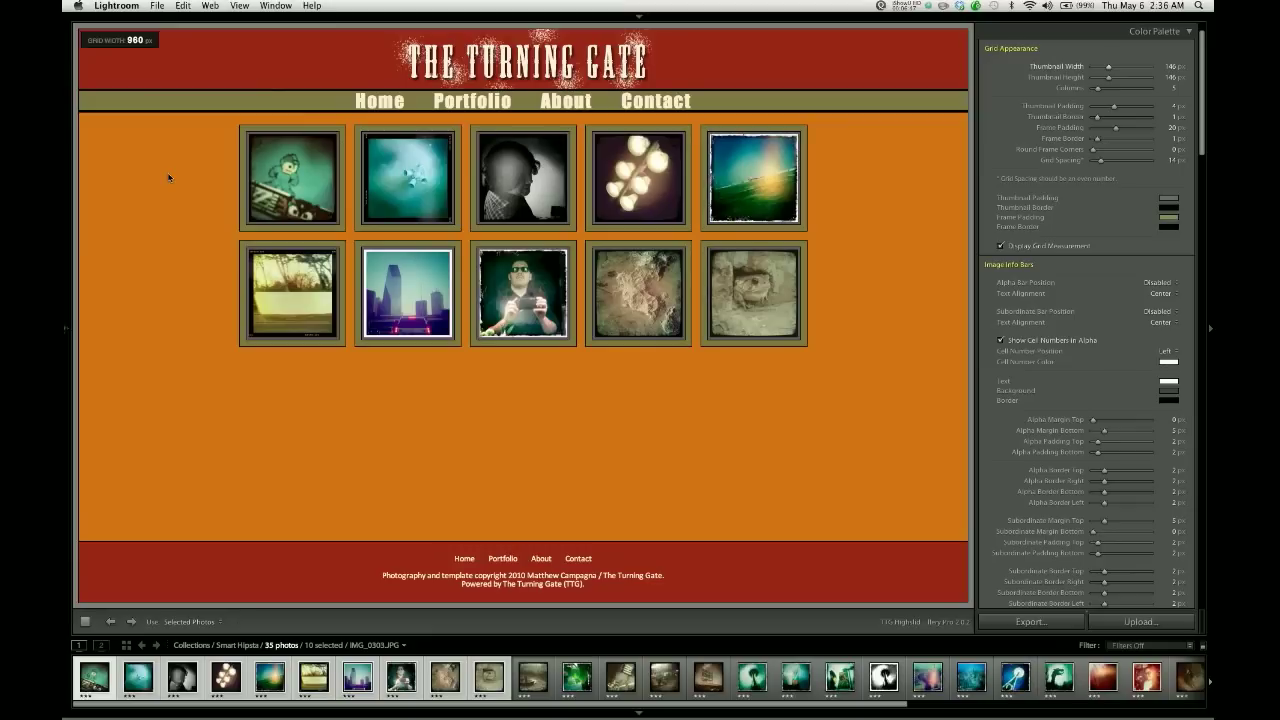
mouse_move(154, 74)
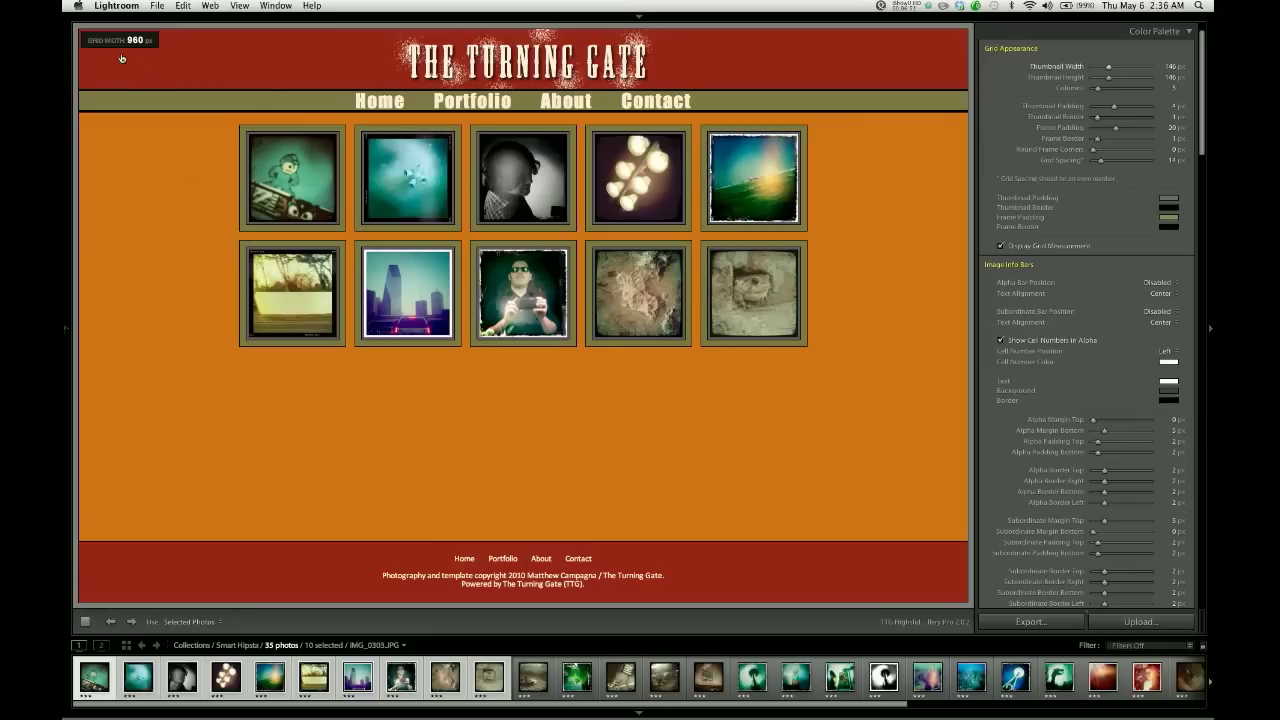
mouse_move(137, 58)
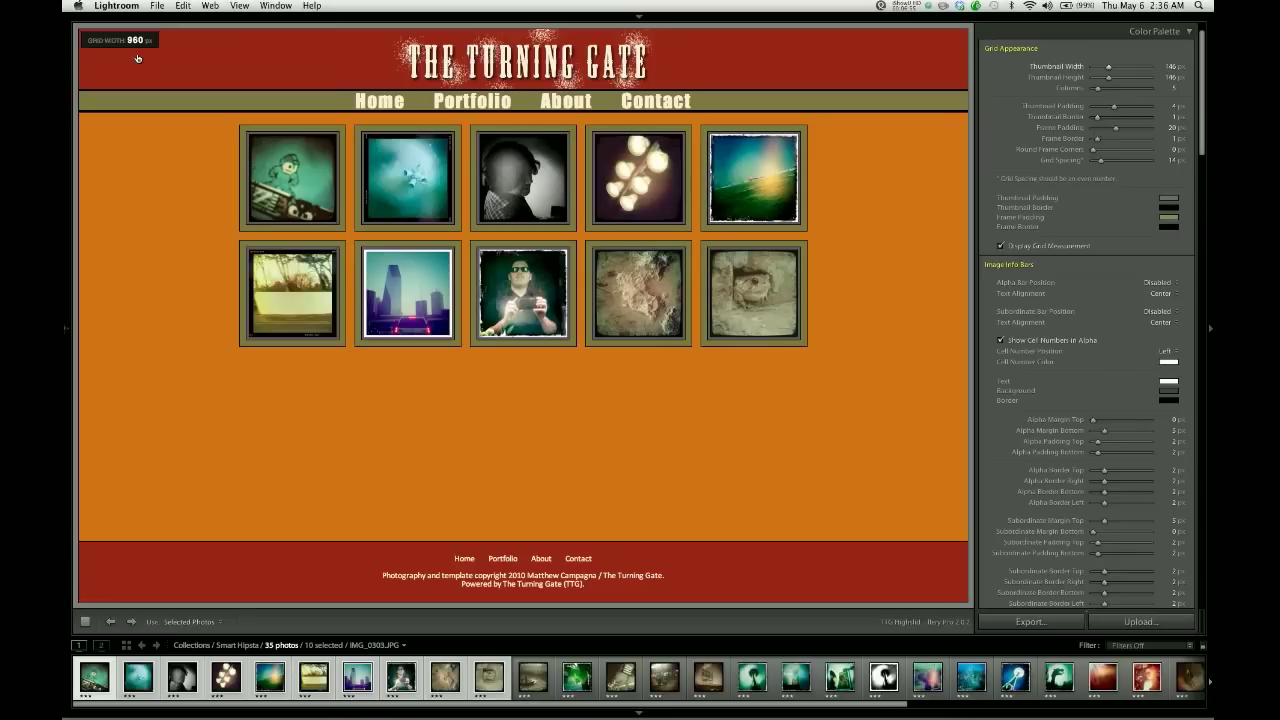
mouse_move(143, 61)
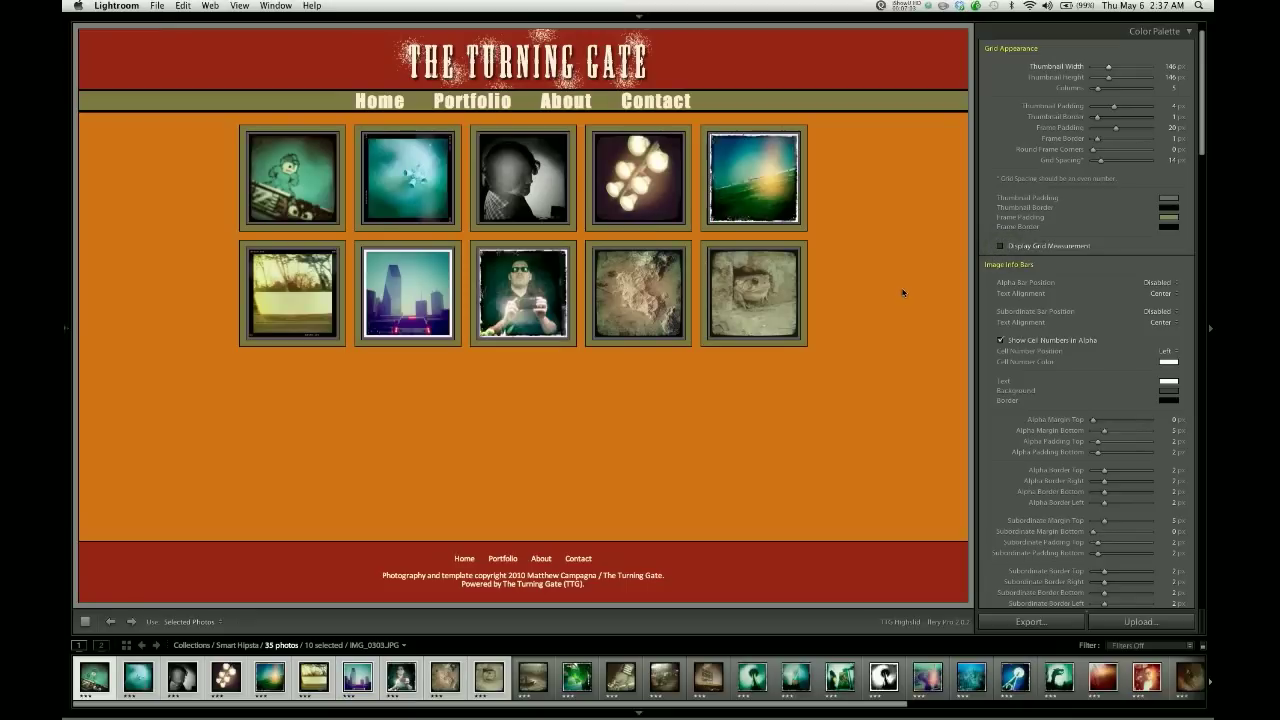
Turn off Display Grid Measurement to remove the width readout from the preview.
click(63, 331)
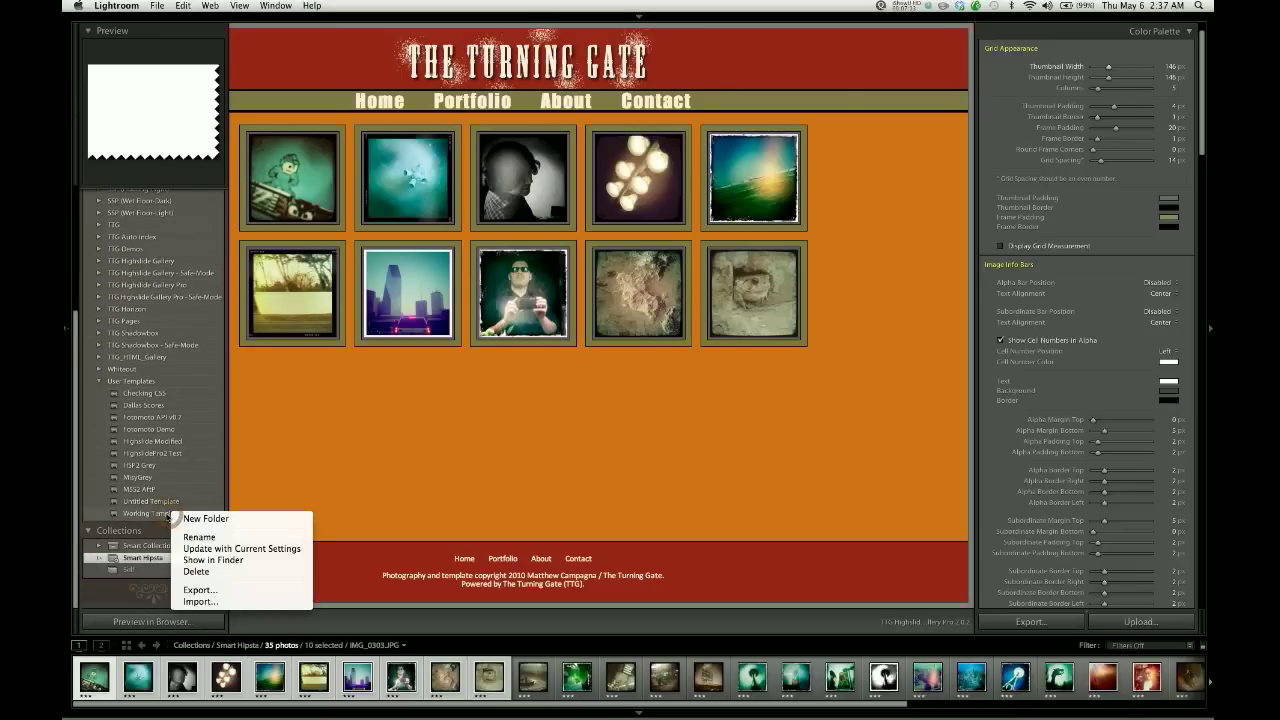
mouse_move(241, 548)
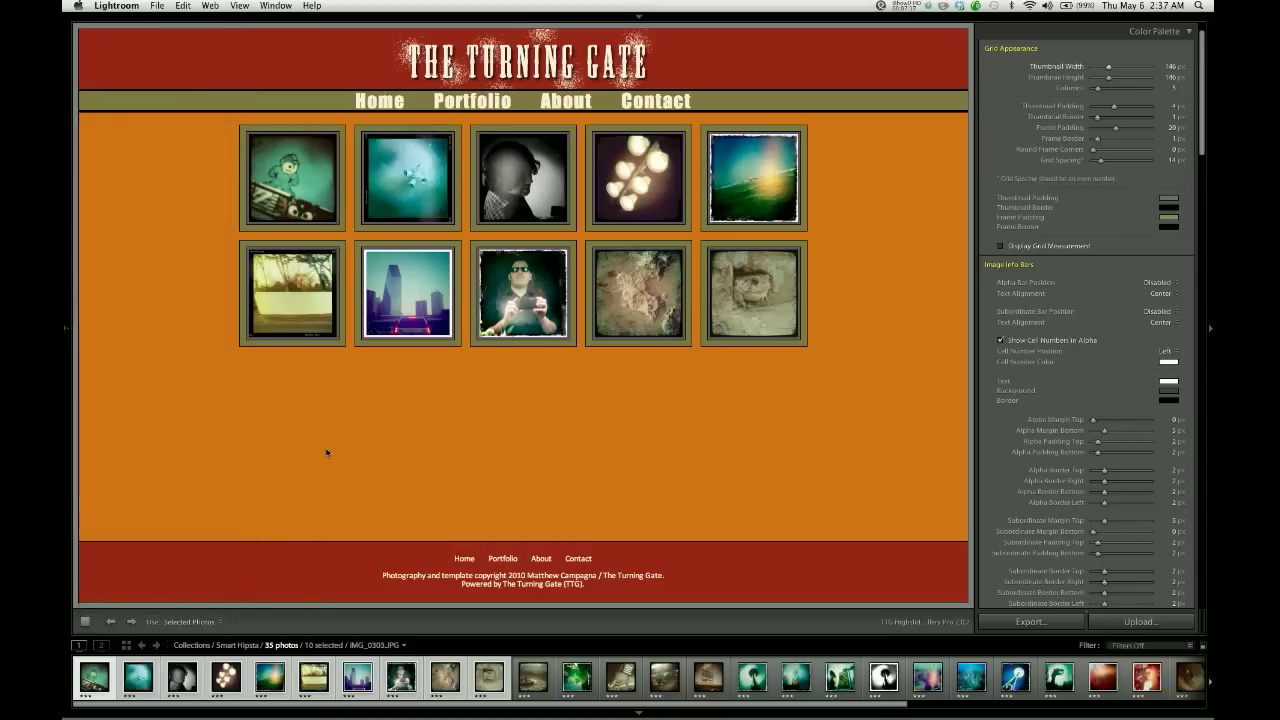
mouse_move(63, 328)
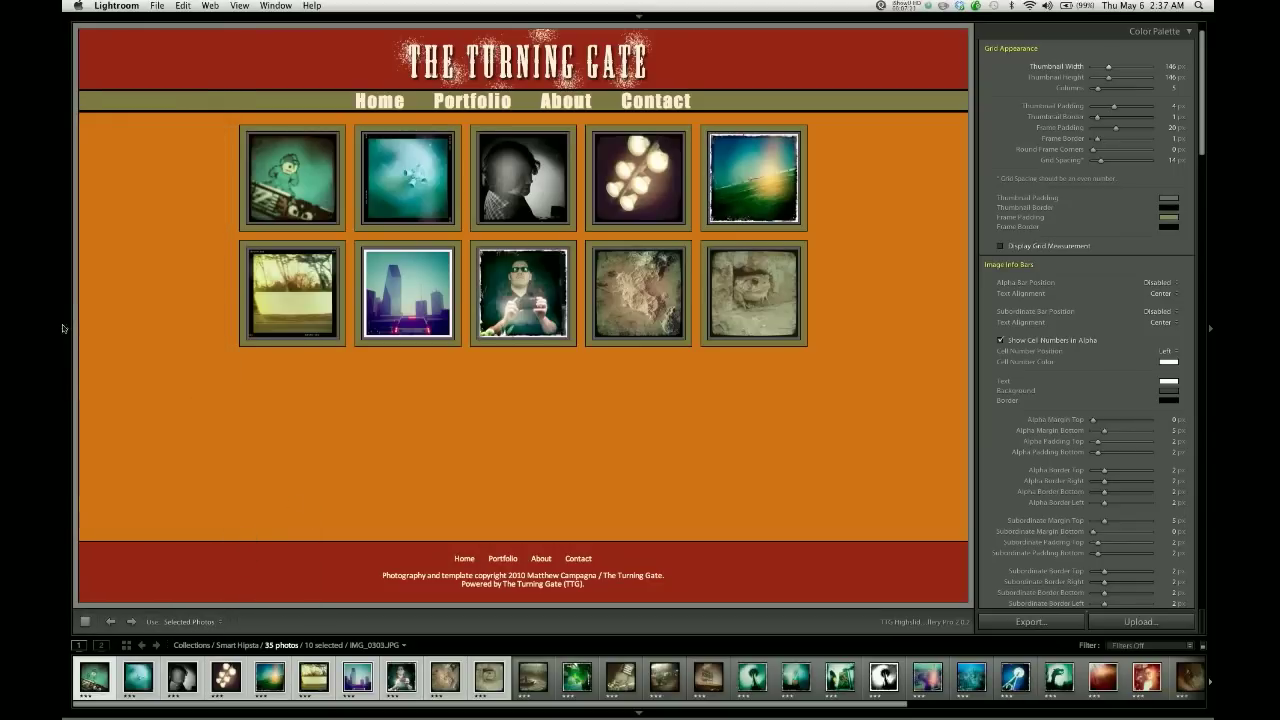